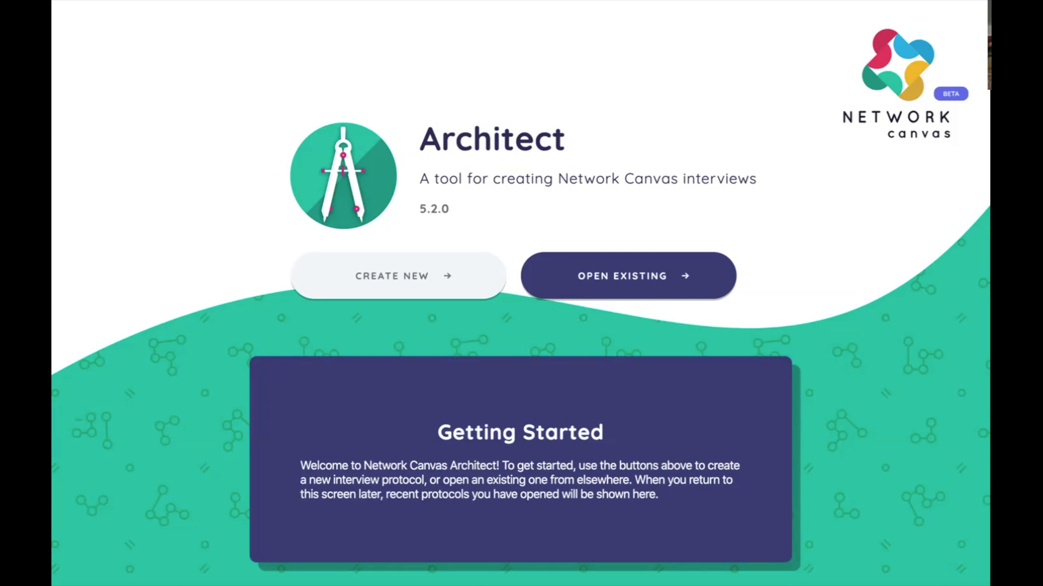
Open the existing ego-data_as_respondent.netcanvas protocol and scroll to its stage timeline
{"action": "left_click", "coordinate": [625, 274]}
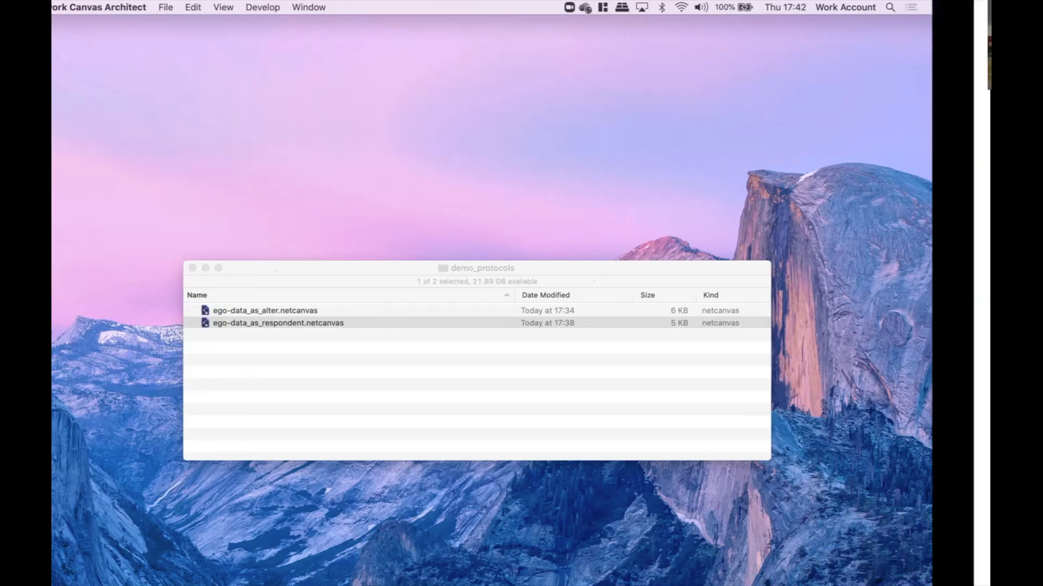
{"action": "double_click", "coordinate": [277, 323]}
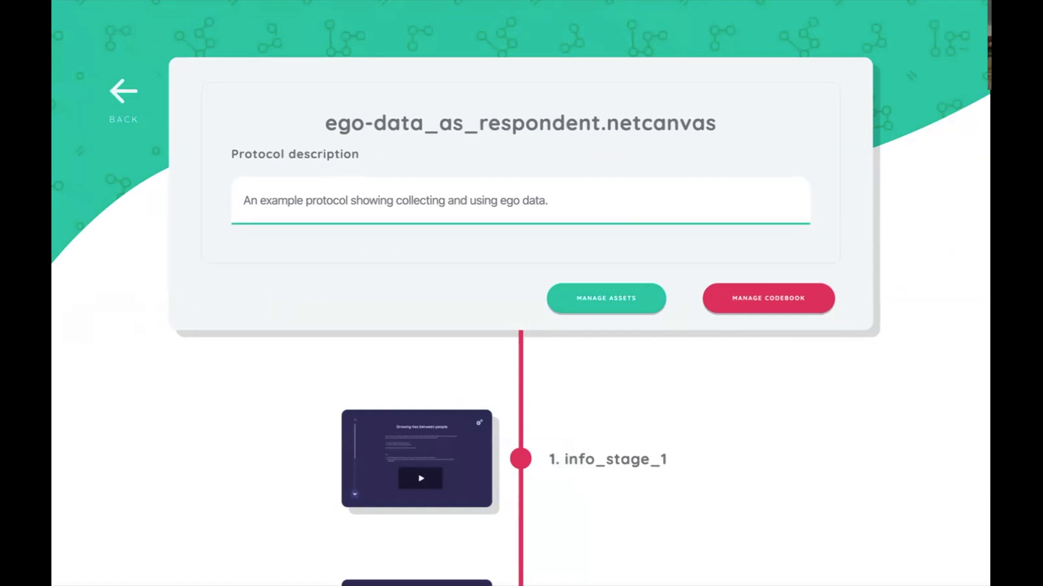
{"action": "scroll", "scroll_direction": "down", "scroll_amount": 3}
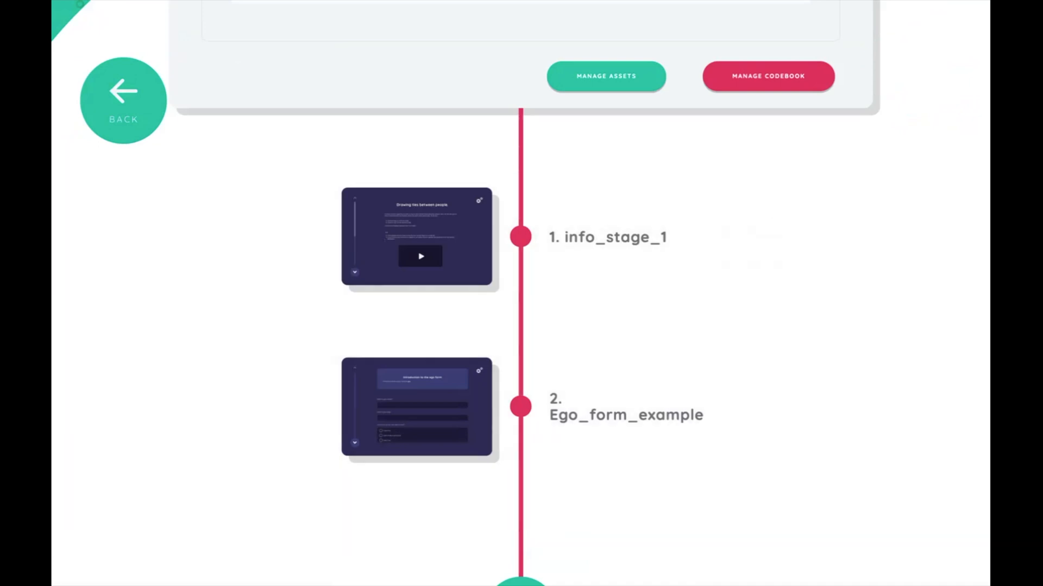
Open the Ego_form_example stage card in the stage editor
{"action": "left_click", "coordinate": [626, 407]}
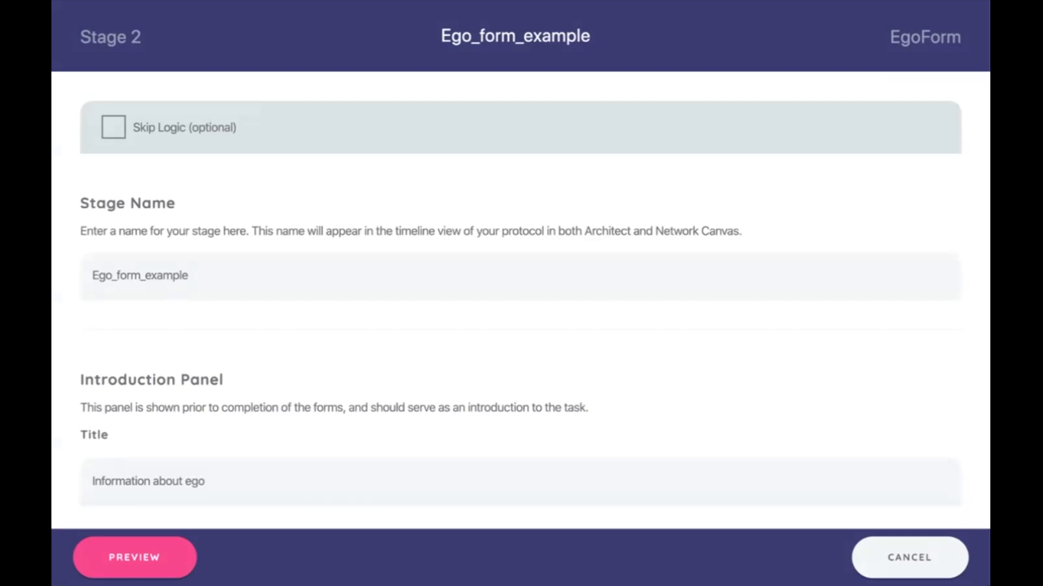
{"action": "left_click", "coordinate": [908, 557]}
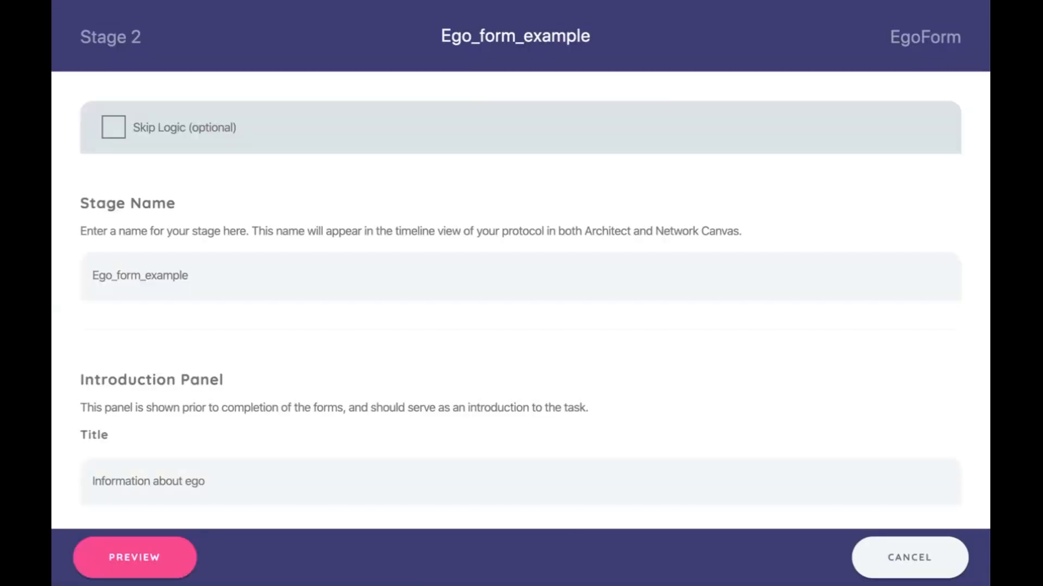
{"action": "scroll", "scroll_direction": "down", "scroll_amount": 3}
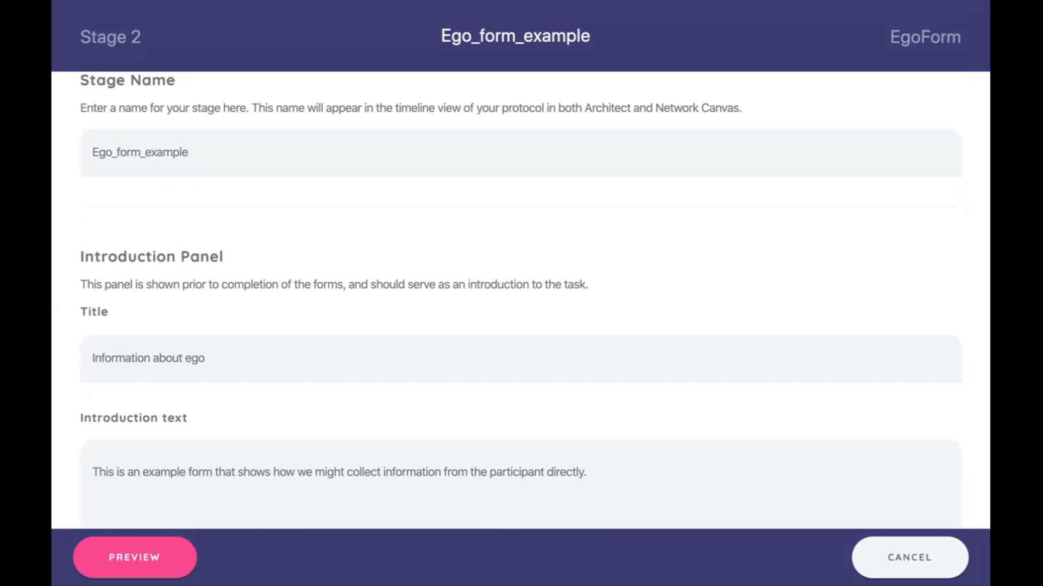
Preview the ego form, answer Yellow as favourite colour, and close the preview
{"action": "left_click", "coordinate": [133, 557]}
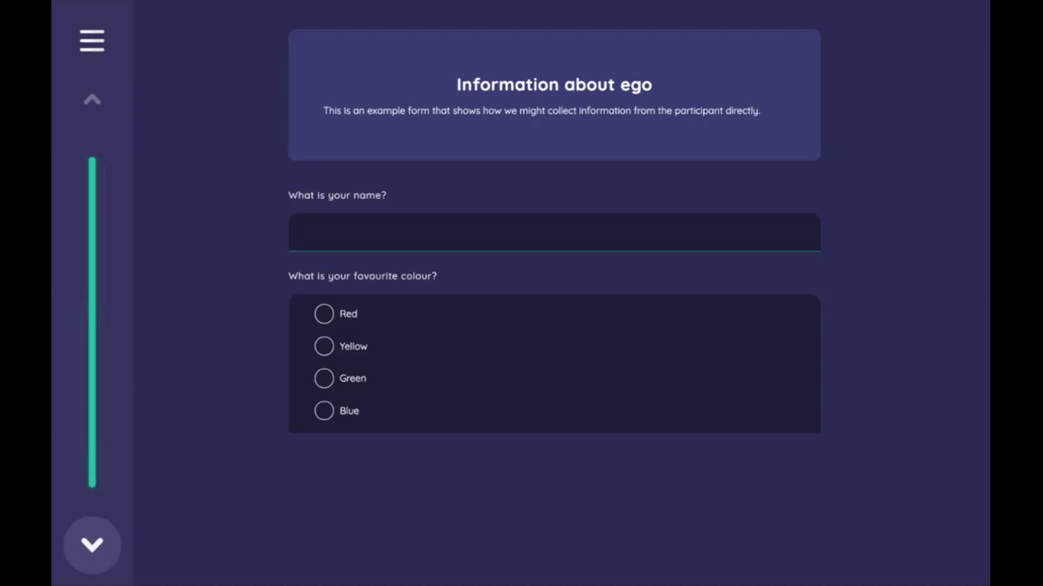
{"action": "left_click", "coordinate": [324, 346]}
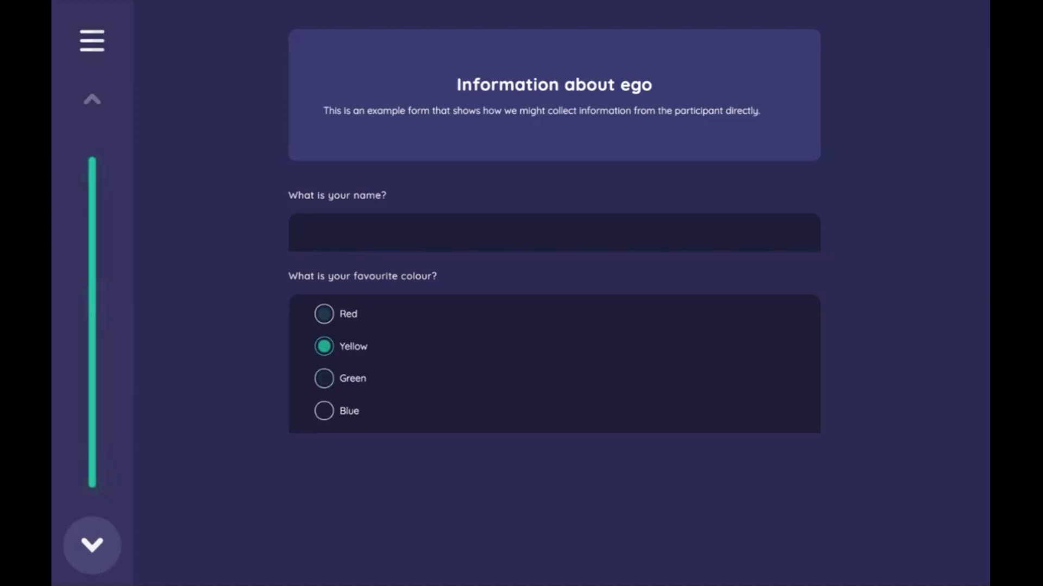
{"action": "left_click", "coordinate": [324, 411]}
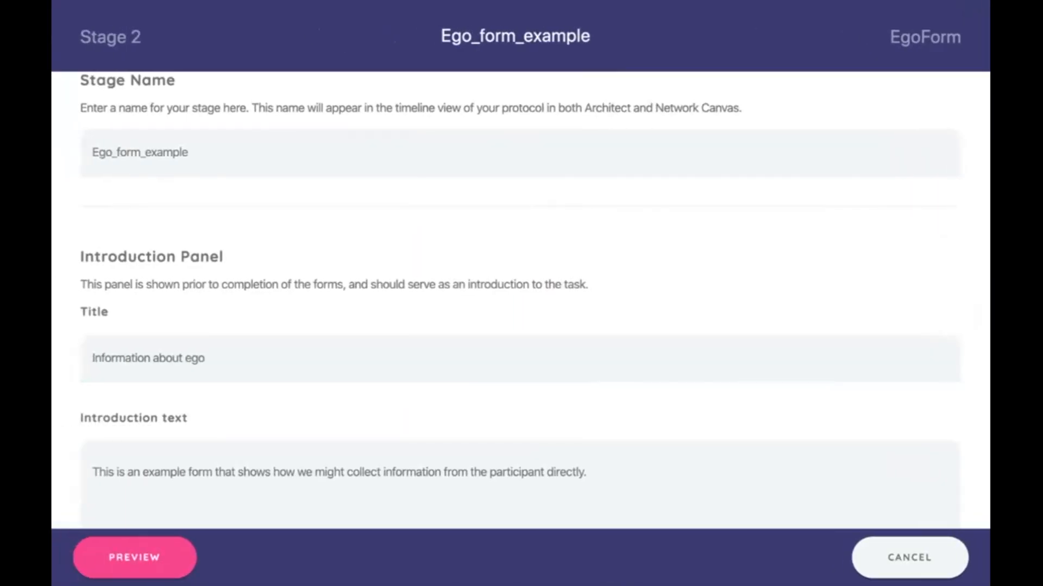
{"action": "scroll", "scroll_direction": "down", "scroll_amount": 3}
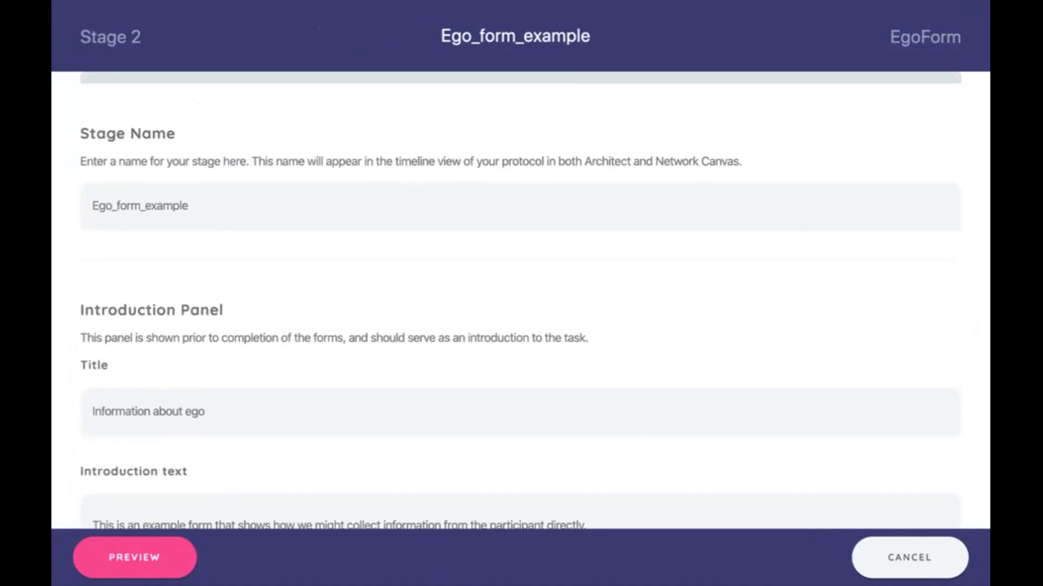
{"action": "scroll", "scroll_direction": "up", "scroll_amount": 3}
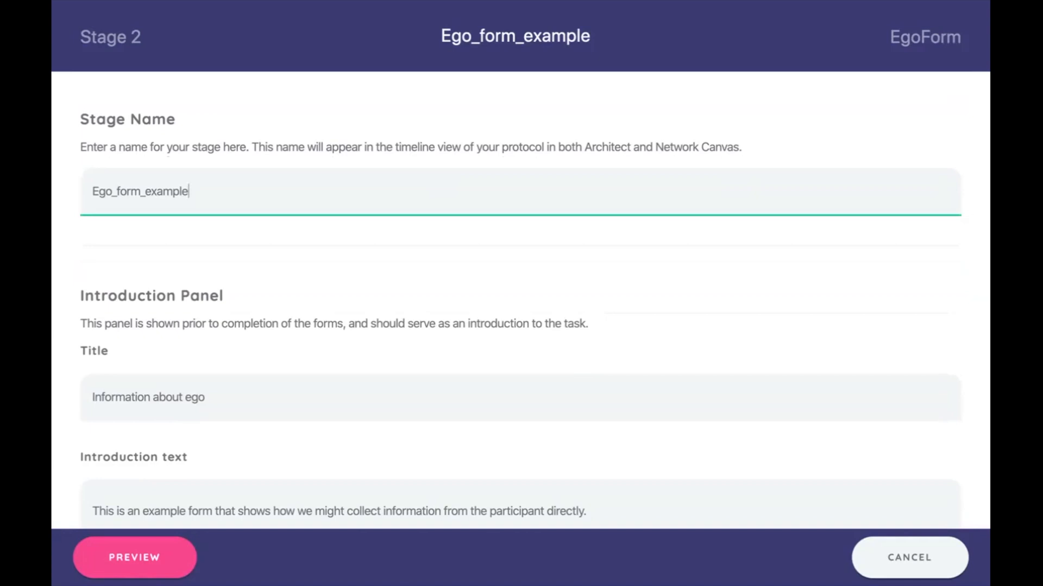
{"action": "scroll", "scroll_direction": "down", "scroll_amount": 3}
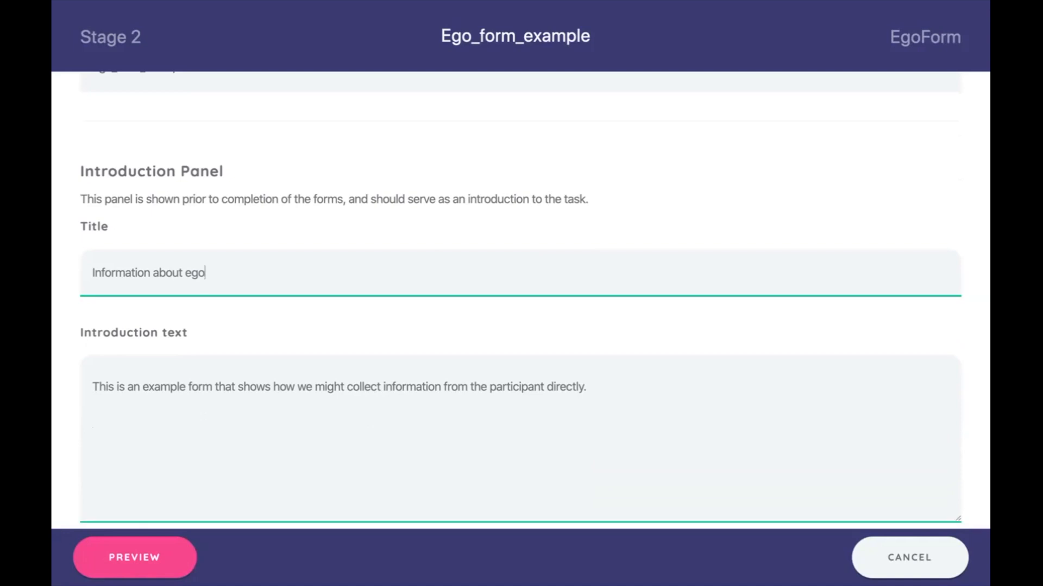
{"action": "scroll", "scroll_direction": "down", "scroll_amount": 3}
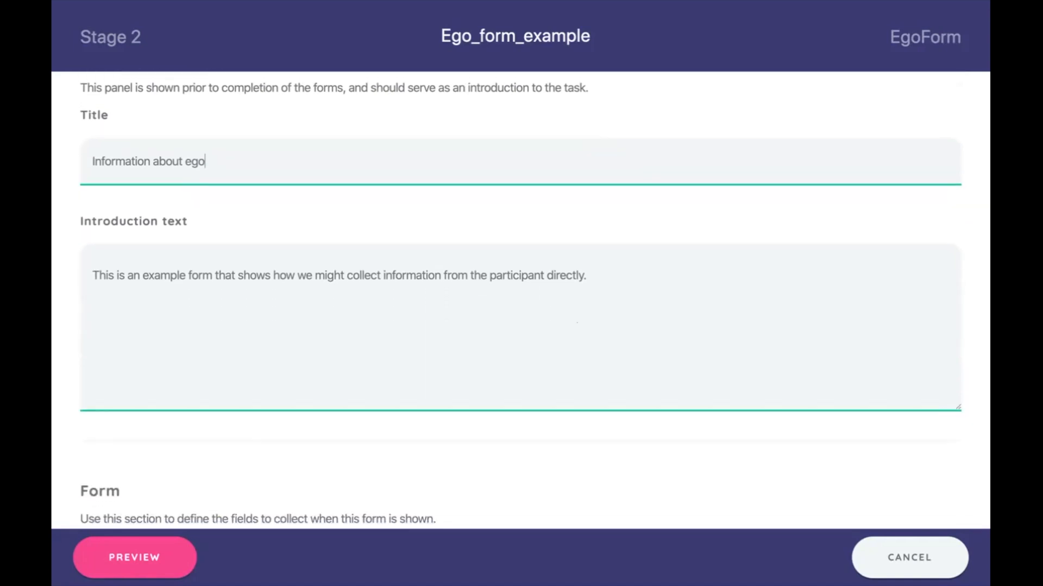
{"action": "scroll", "scroll_direction": "down", "scroll_amount": 3}
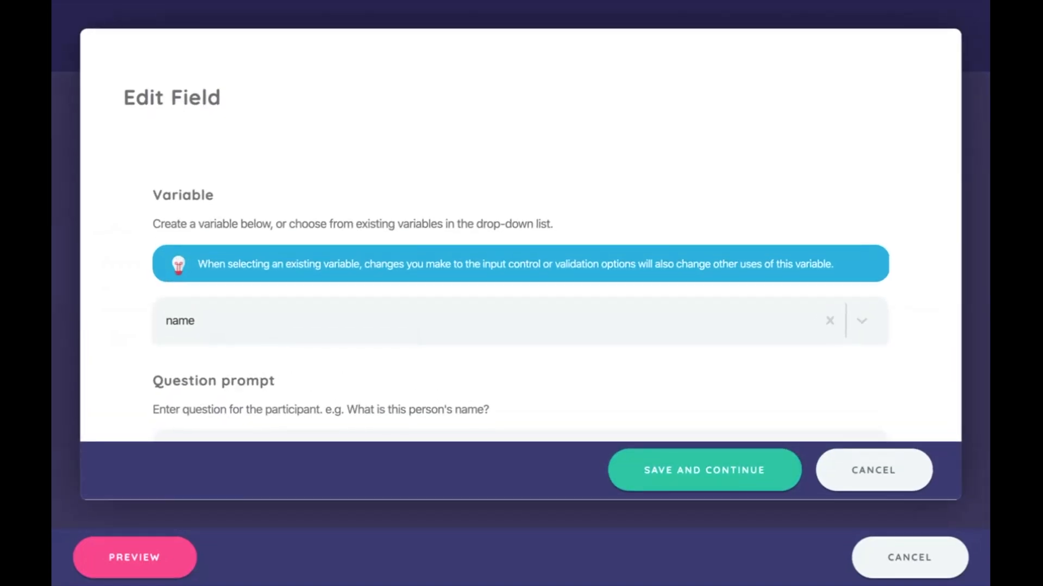
{"action": "scroll", "scroll_direction": "down", "scroll_amount": 3}
{"action": "type", "text": "What is your name?"}
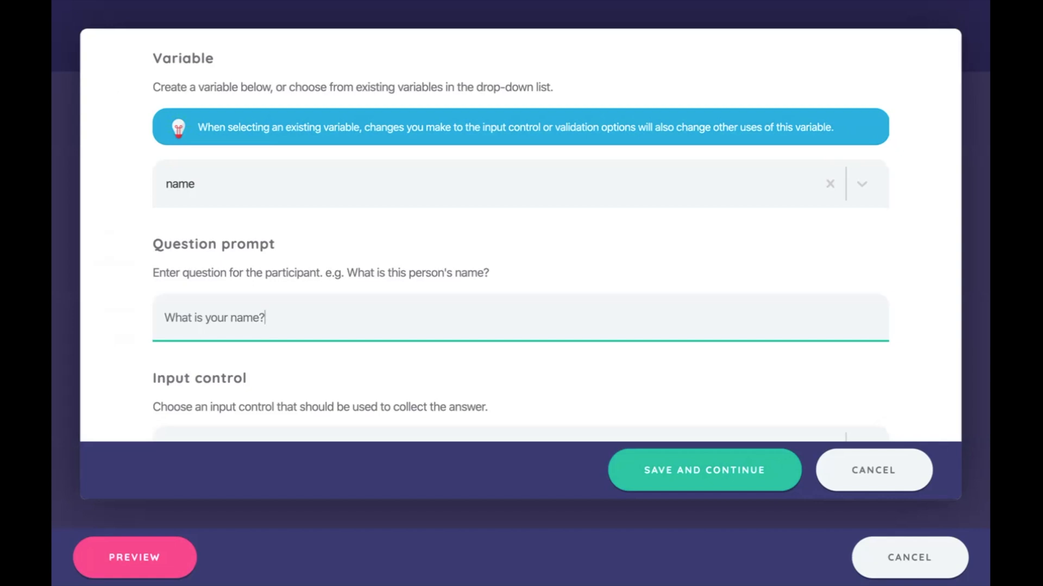
{"action": "scroll", "scroll_direction": "down", "scroll_amount": 3}
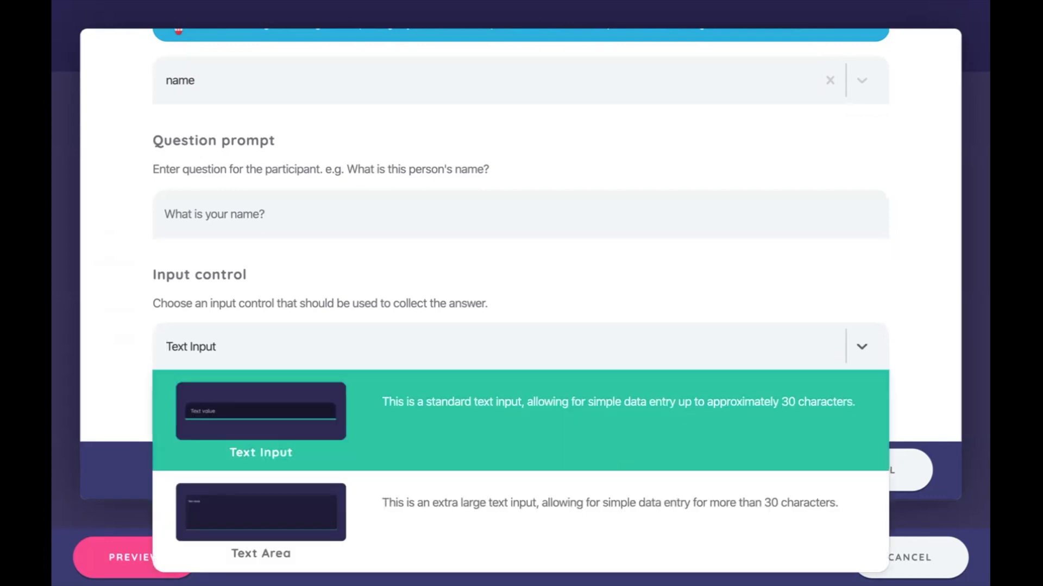
{"action": "scroll", "scroll_direction": "up", "scroll_amount": 3}
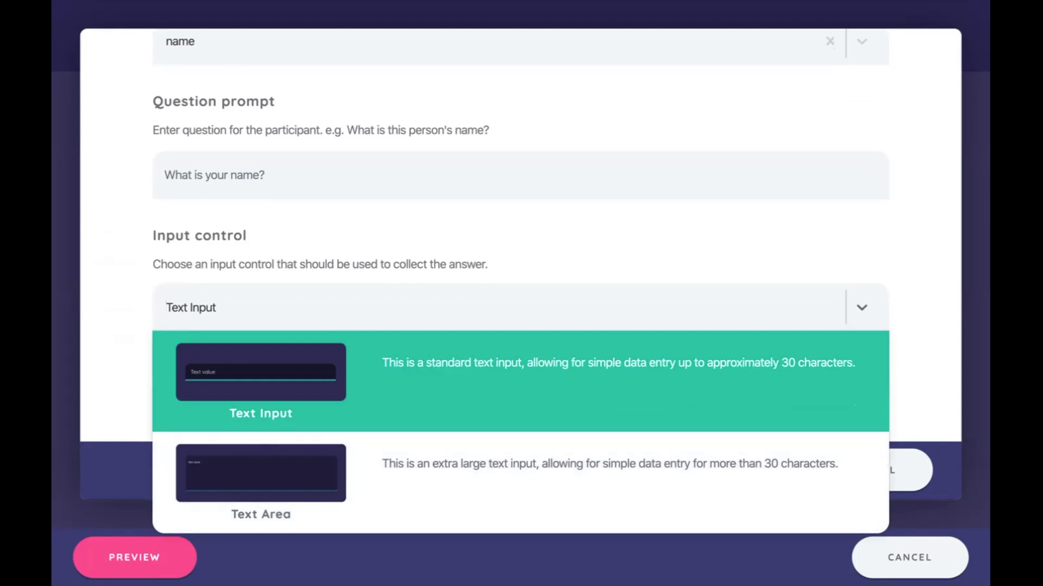
{"action": "left_click", "coordinate": [260, 373]}
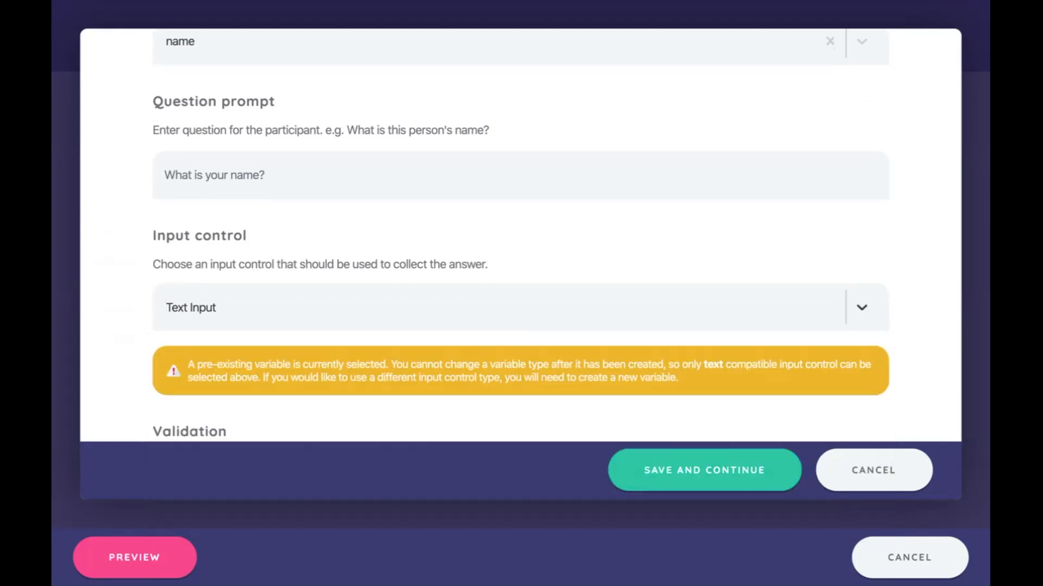
{"action": "scroll", "scroll_direction": "down", "scroll_amount": 3}
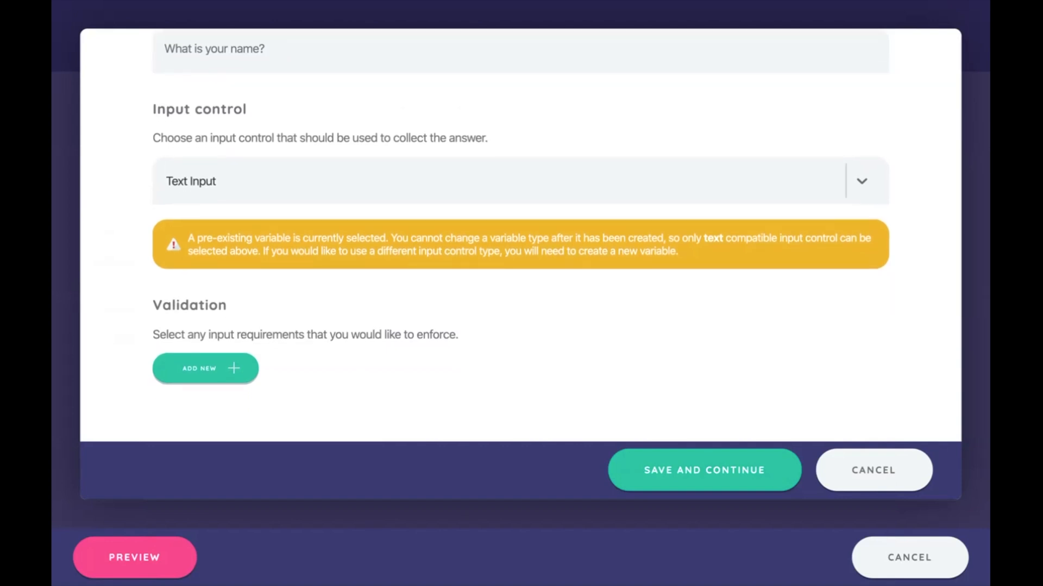
{"action": "left_click", "coordinate": [703, 471]}
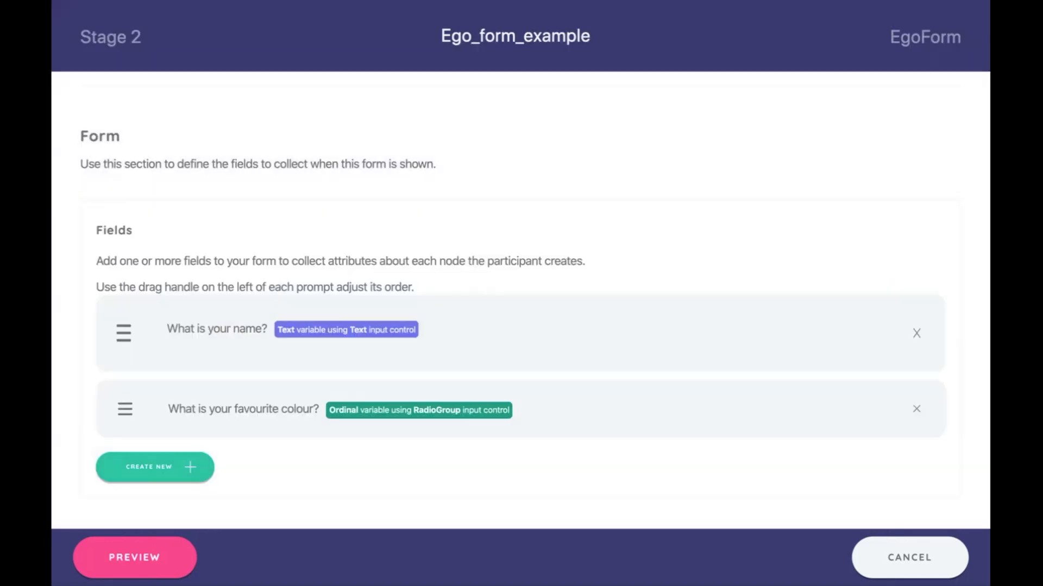
Start a new form field using the existing age variable
{"action": "scroll", "scroll_direction": "up", "scroll_amount": 3}
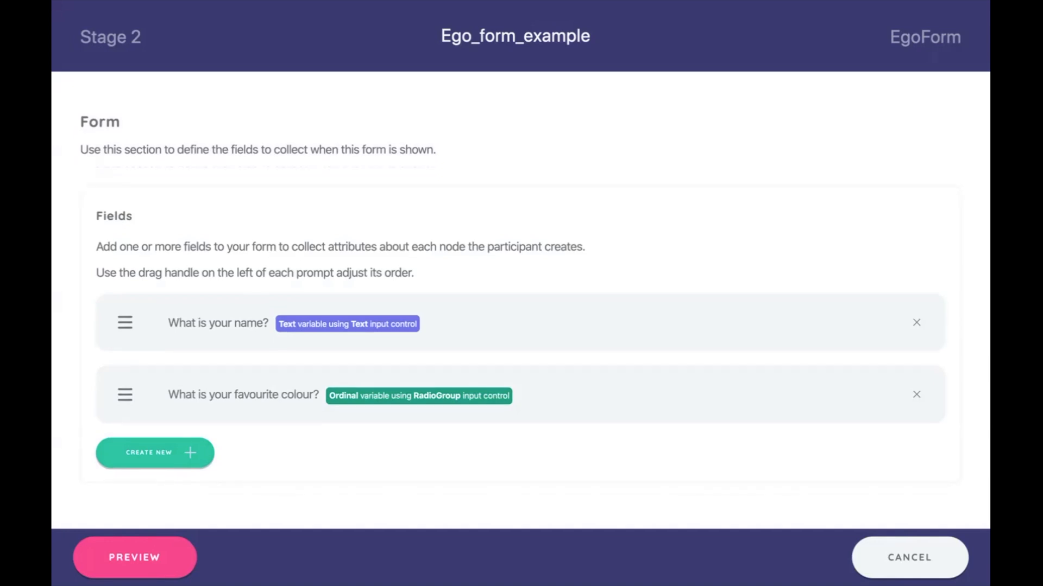
{"action": "scroll", "scroll_direction": "up", "scroll_amount": 3}
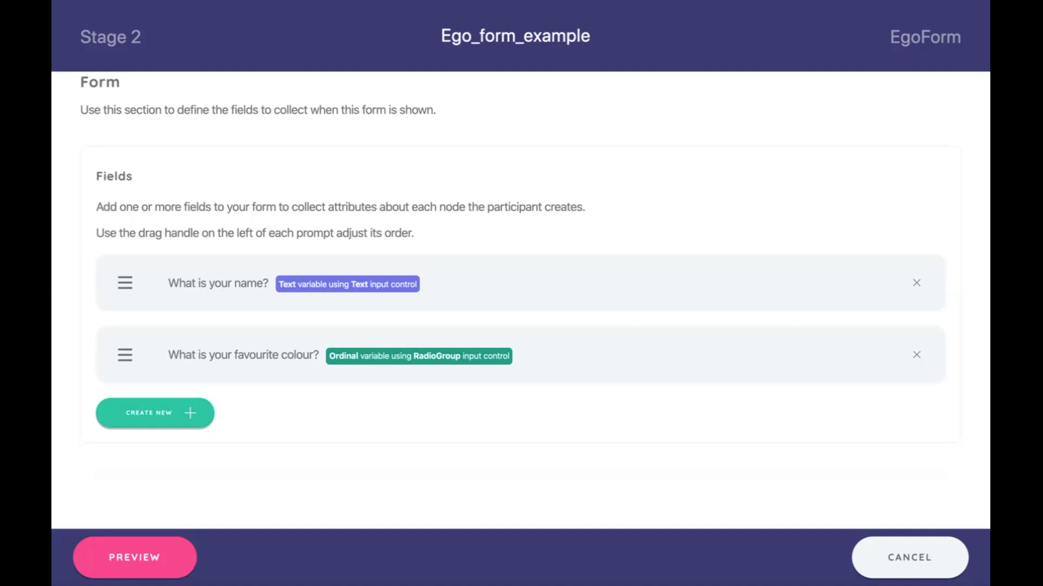
{"action": "left_click", "coordinate": [154, 413]}
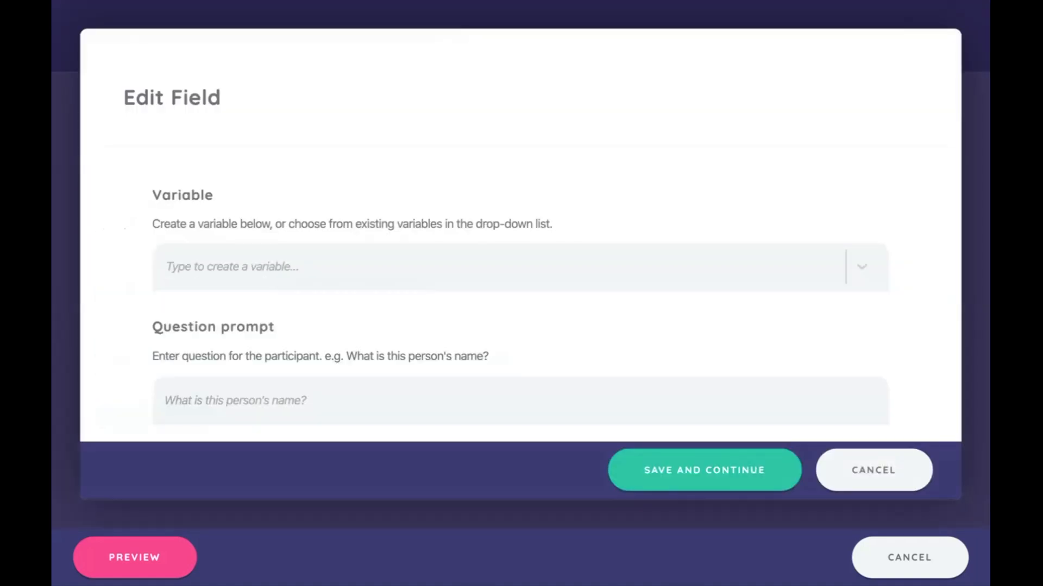
{"action": "left_click", "coordinate": [861, 267]}
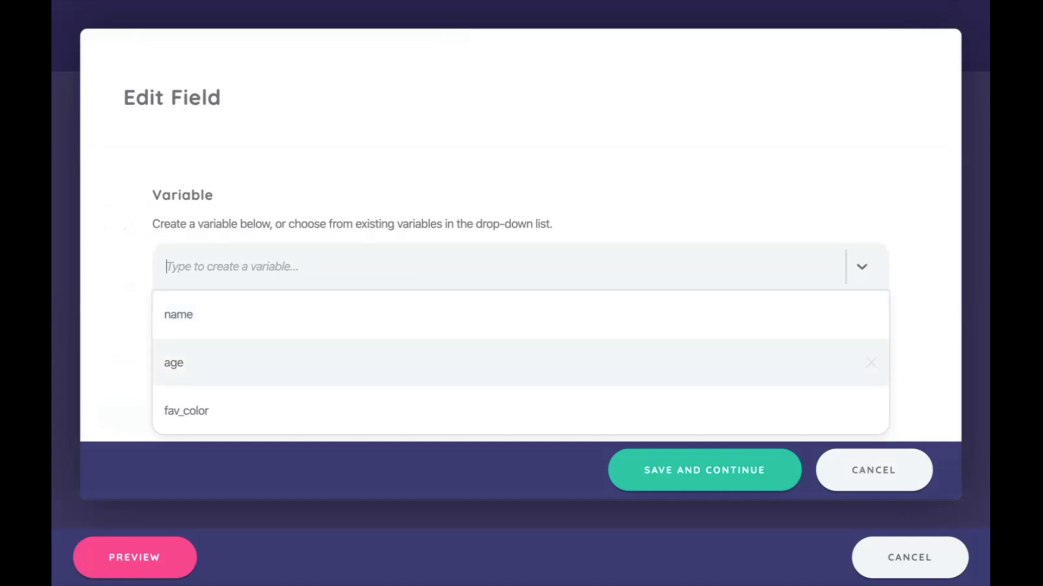
{"action": "left_click", "coordinate": [174, 363]}
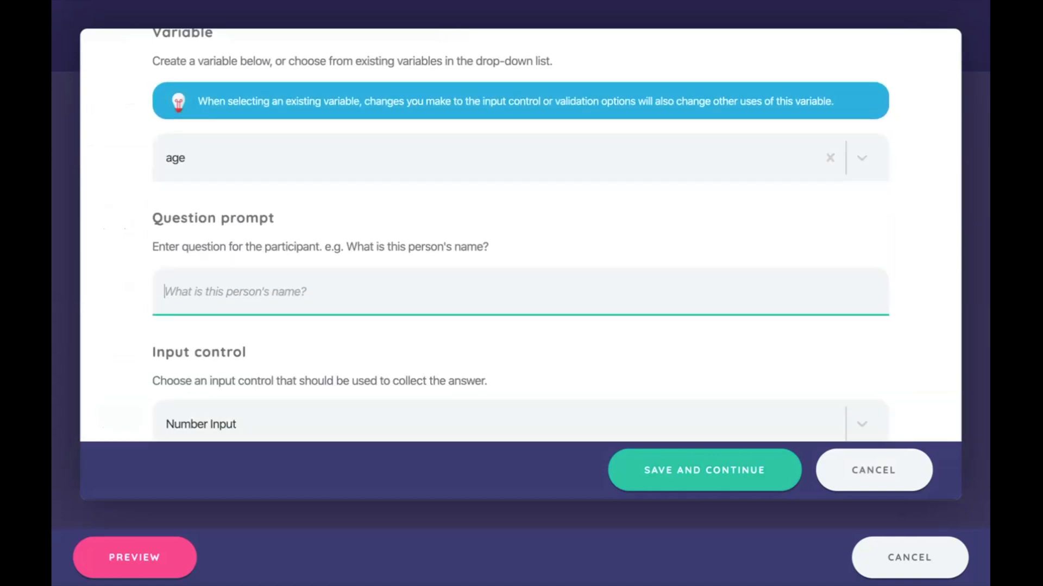
Give it the prompt 'What is your age?' with Number Input and save it as the third field
{"action": "type", "text": "WHat"}
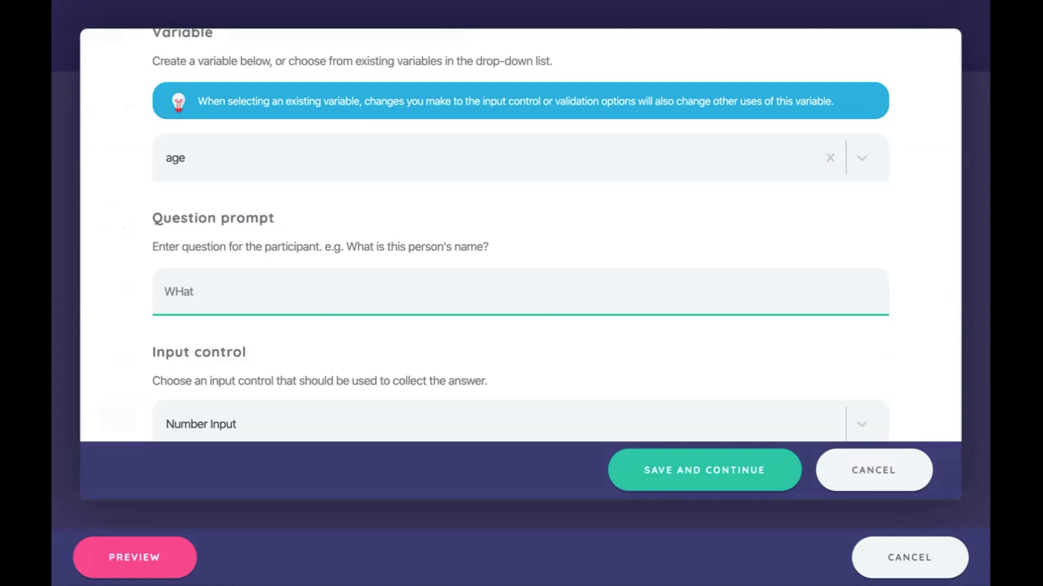
{"action": "type", "text": "What"}
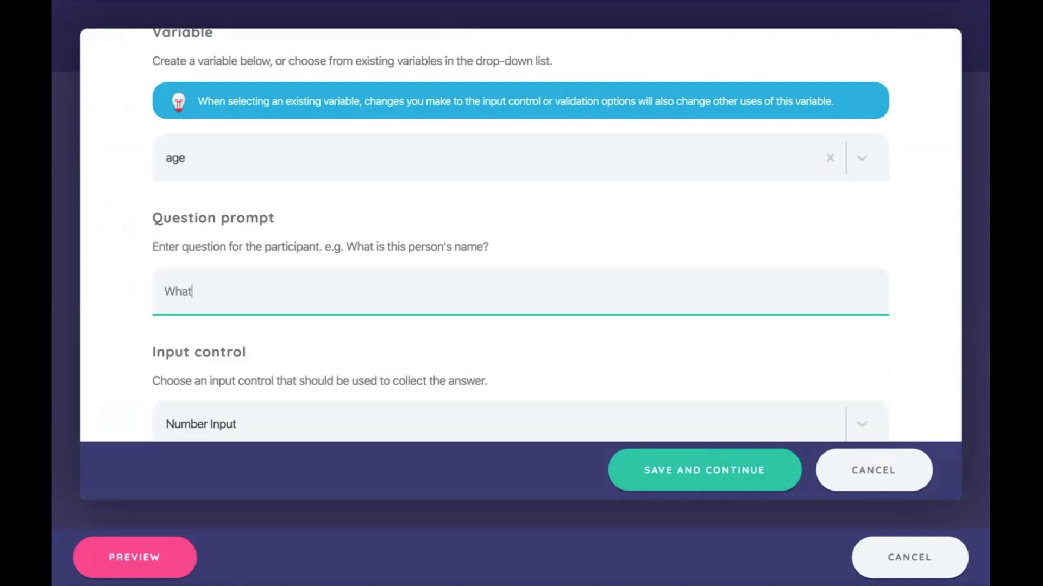
{"action": "type", "text": "is your age?"}
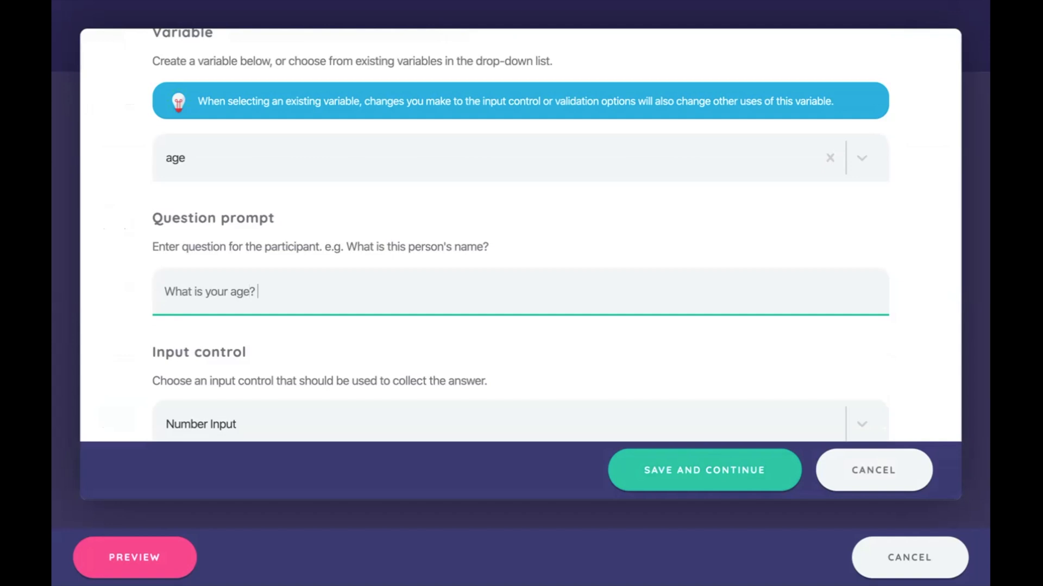
{"action": "scroll", "scroll_direction": "down", "scroll_amount": 3}
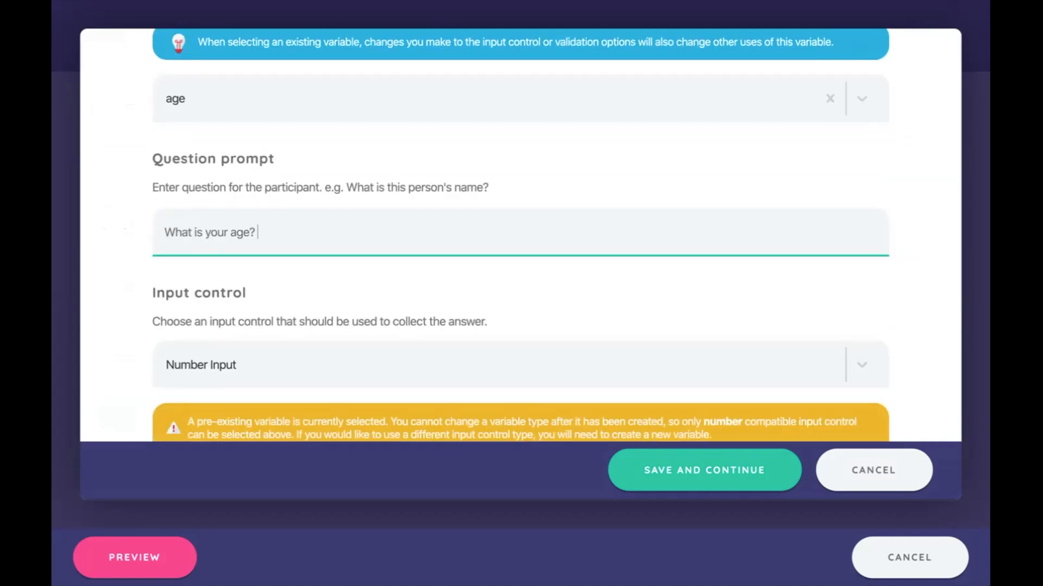
{"action": "scroll", "scroll_direction": "down", "scroll_amount": 3}
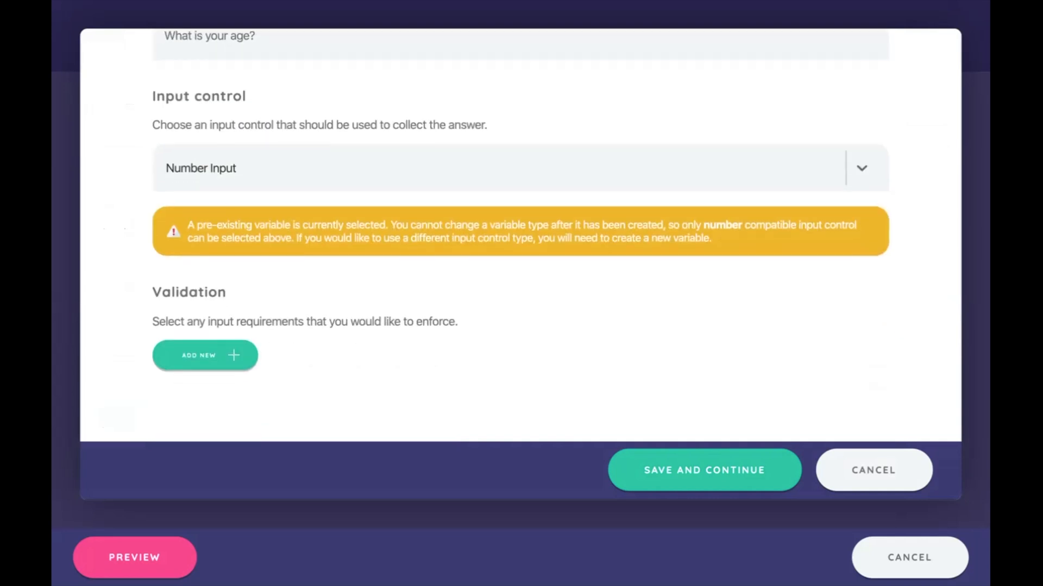
{"action": "left_click", "coordinate": [704, 470]}
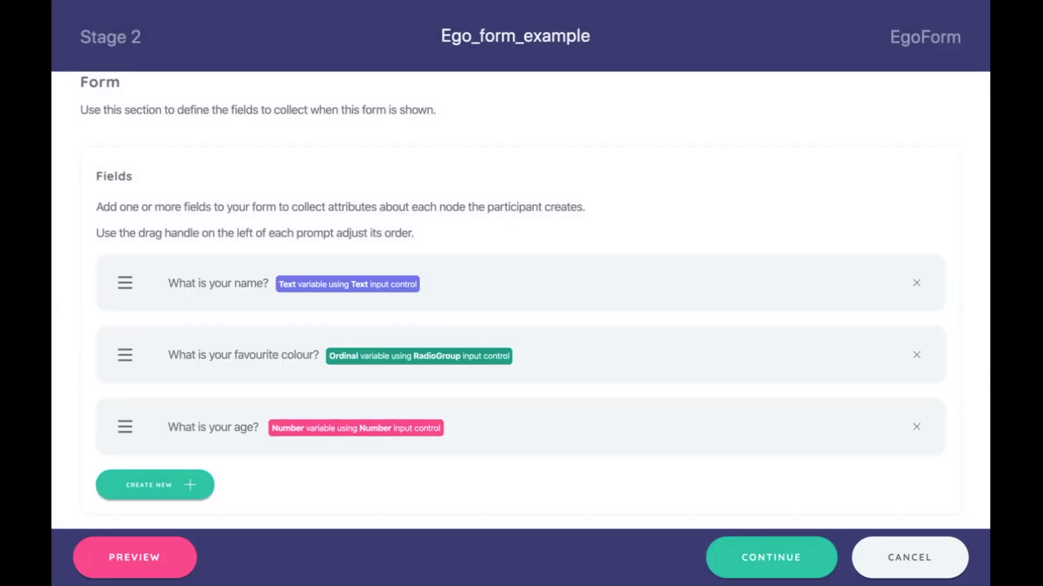
Finish editing the ego form stage and return to the protocol timeline
{"action": "left_click", "coordinate": [134, 557]}
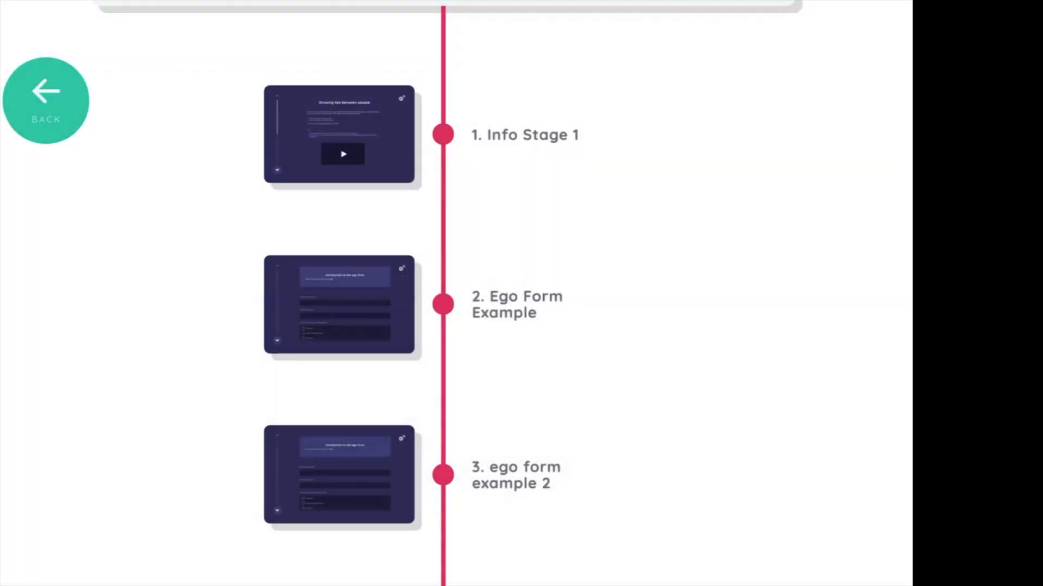
{"action": "left_click", "coordinate": [46, 92]}
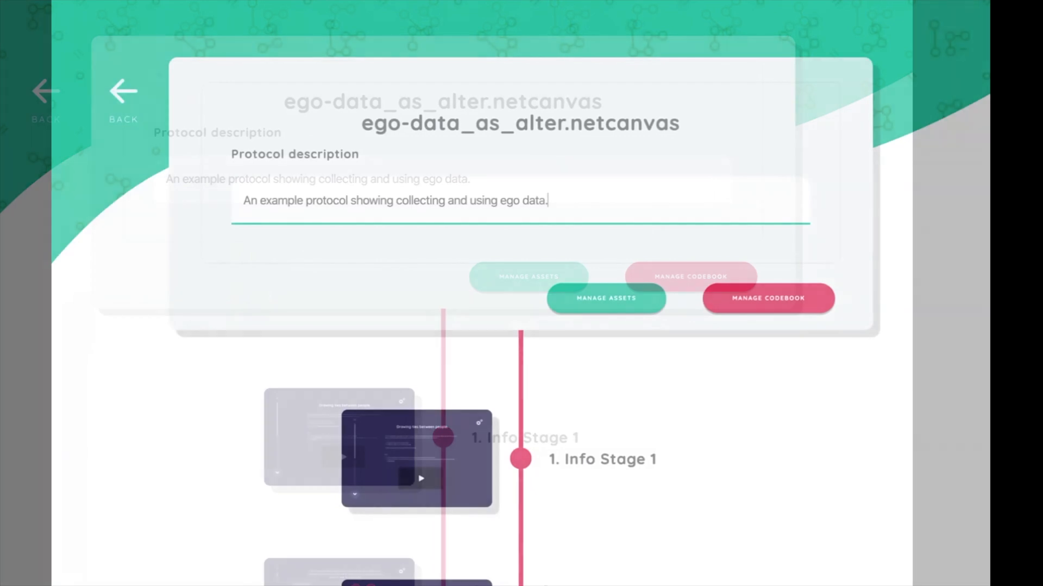
Scroll the timeline toward the add-stage button to bring up stage types
{"action": "scroll", "scroll_direction": "down", "scroll_amount": 3}
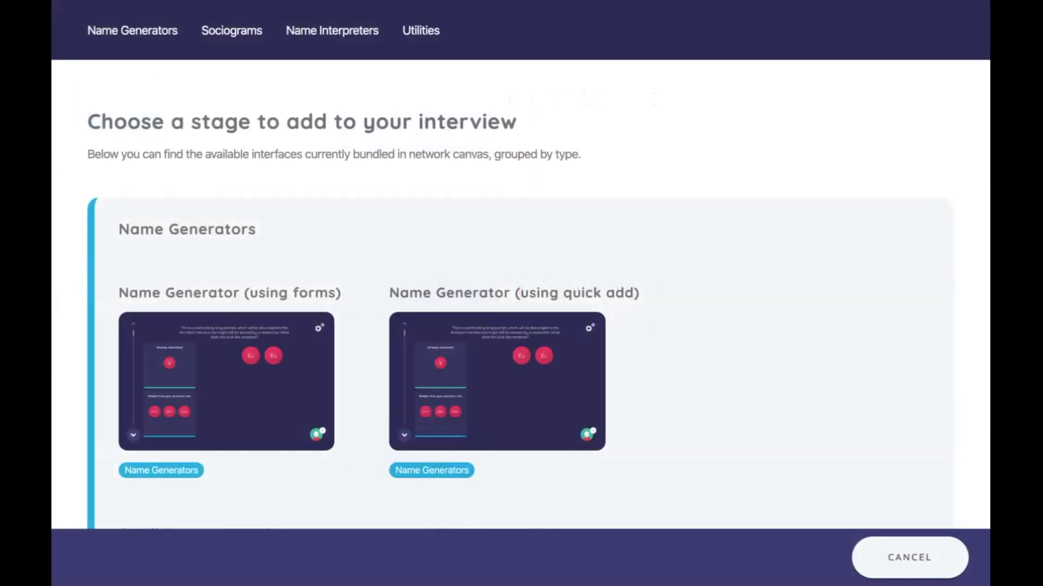
Browse the Name Generators section of the stage catalogue
{"action": "scroll", "scroll_direction": "down", "scroll_amount": 3}
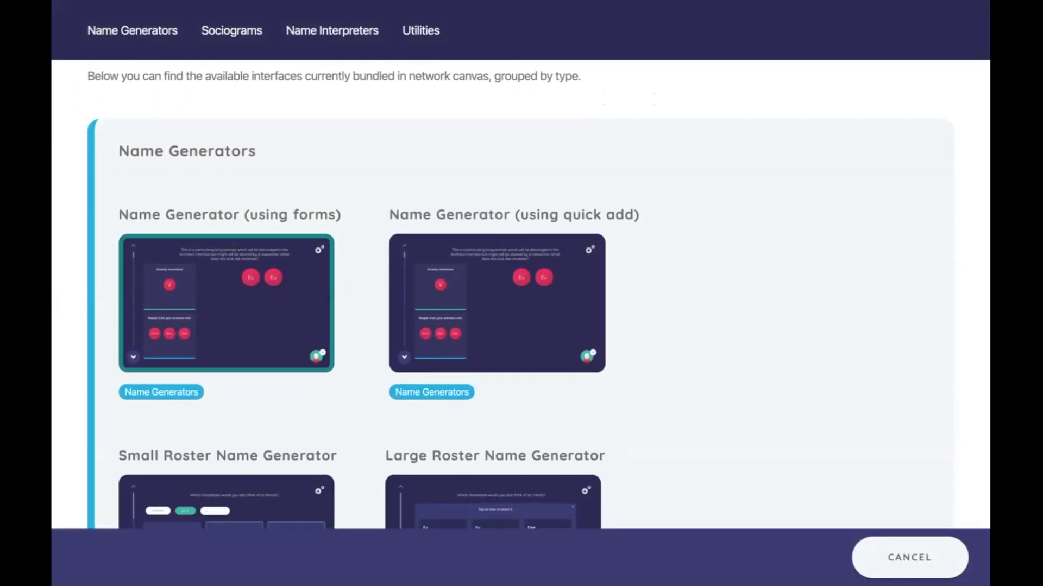
{"action": "scroll", "scroll_direction": "down", "scroll_amount": 3}
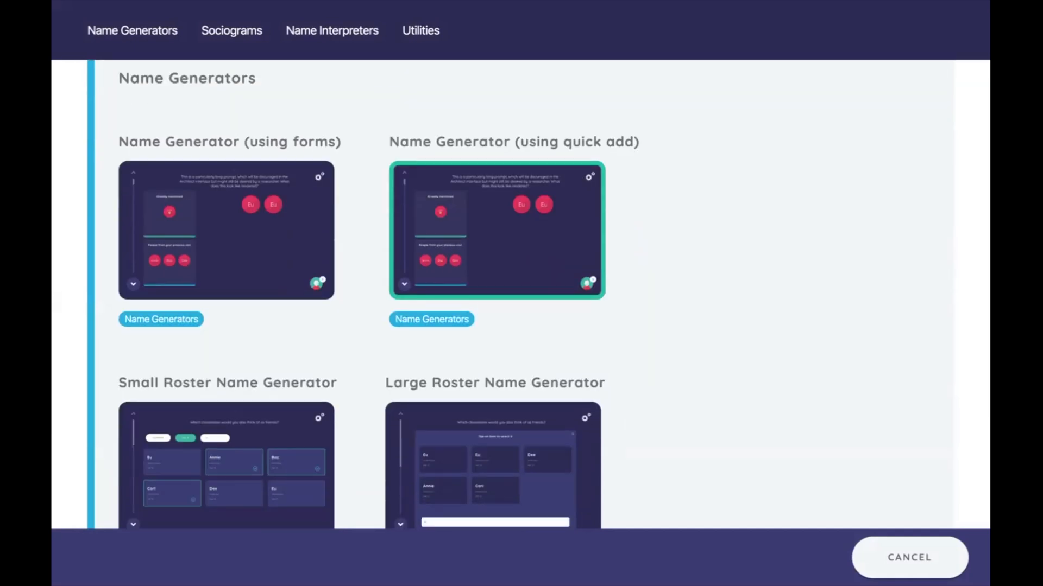
{"action": "scroll", "scroll_direction": "down", "scroll_amount": 3}
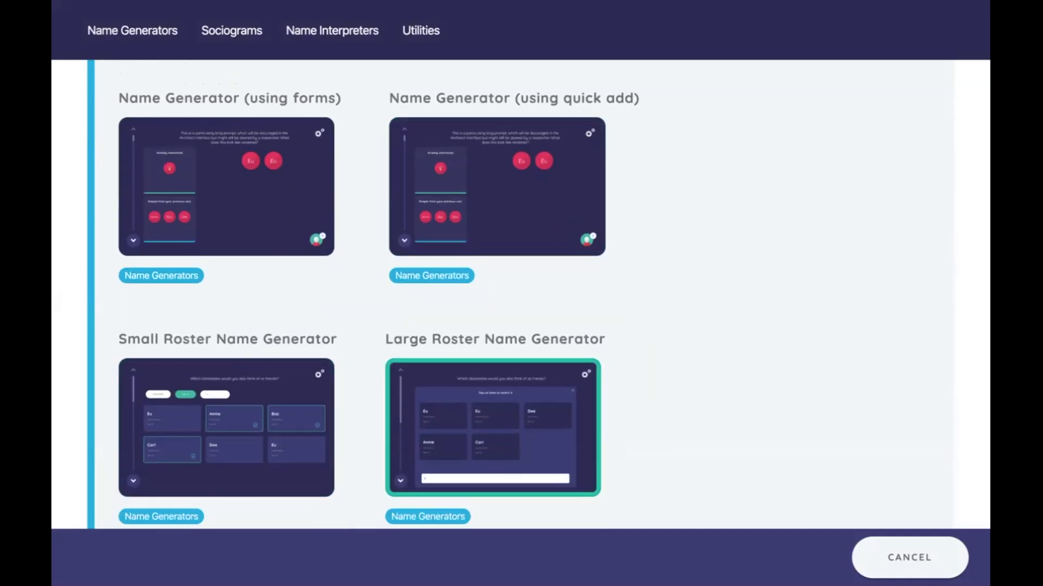
{"action": "left_click", "coordinate": [226, 426]}
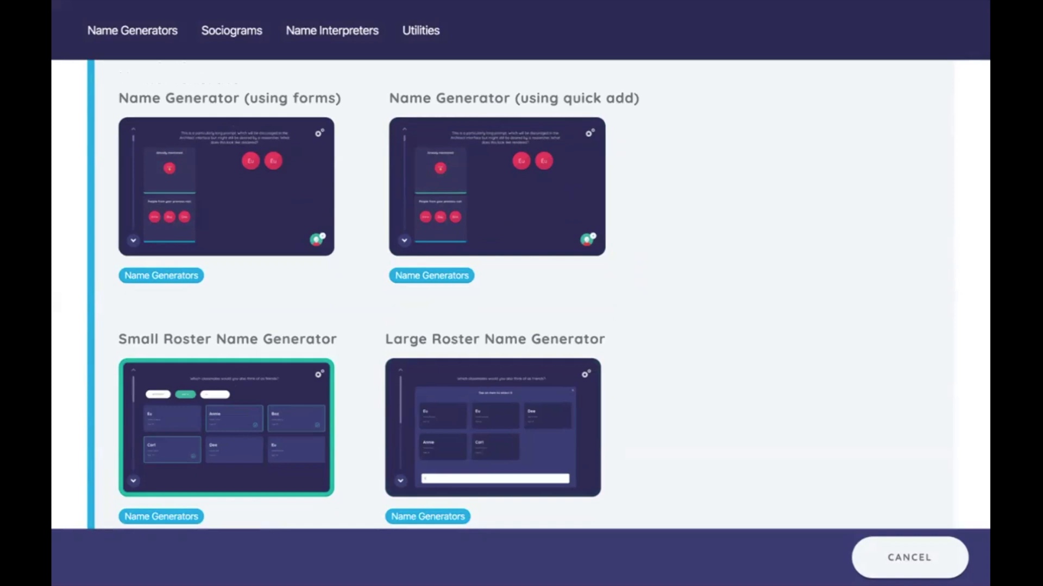
{"action": "left_click", "coordinate": [492, 426]}
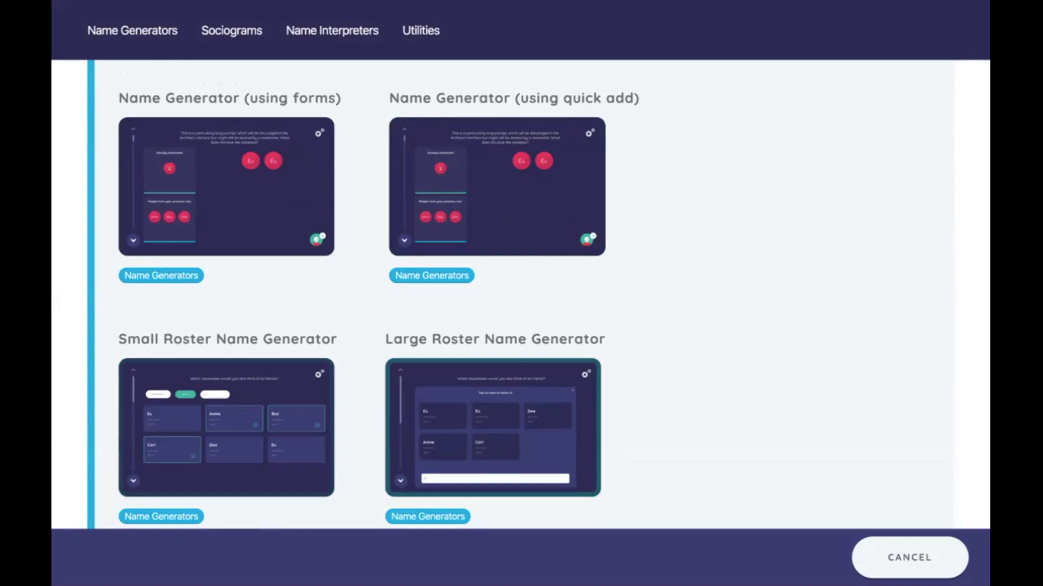
{"action": "left_click", "coordinate": [492, 427]}
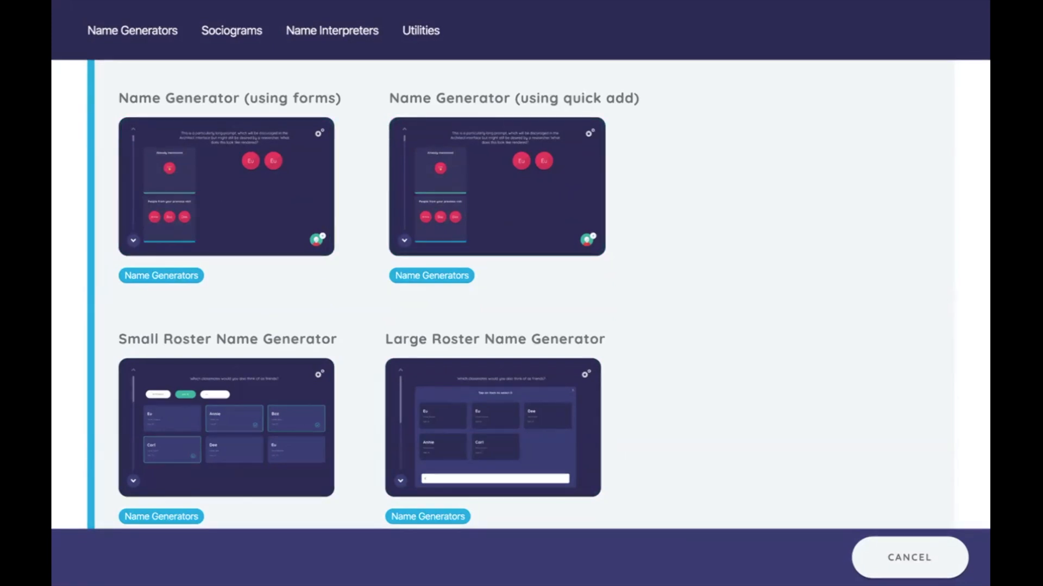
Choose Name Generator (using quick add) to open the Ego and Alter Nomination stage editor
{"action": "left_click", "coordinate": [226, 186]}
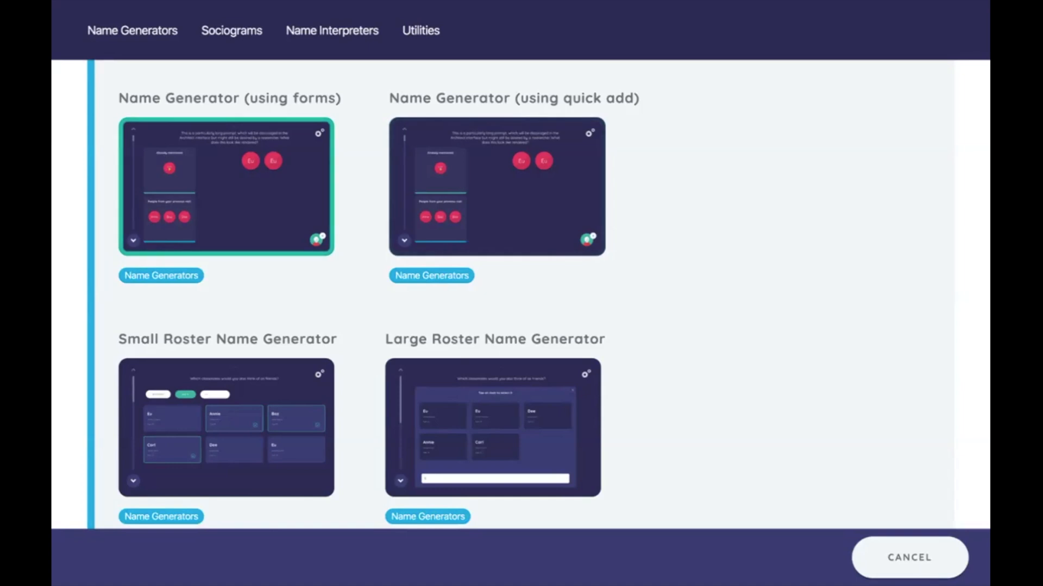
{"action": "left_click", "coordinate": [496, 187]}
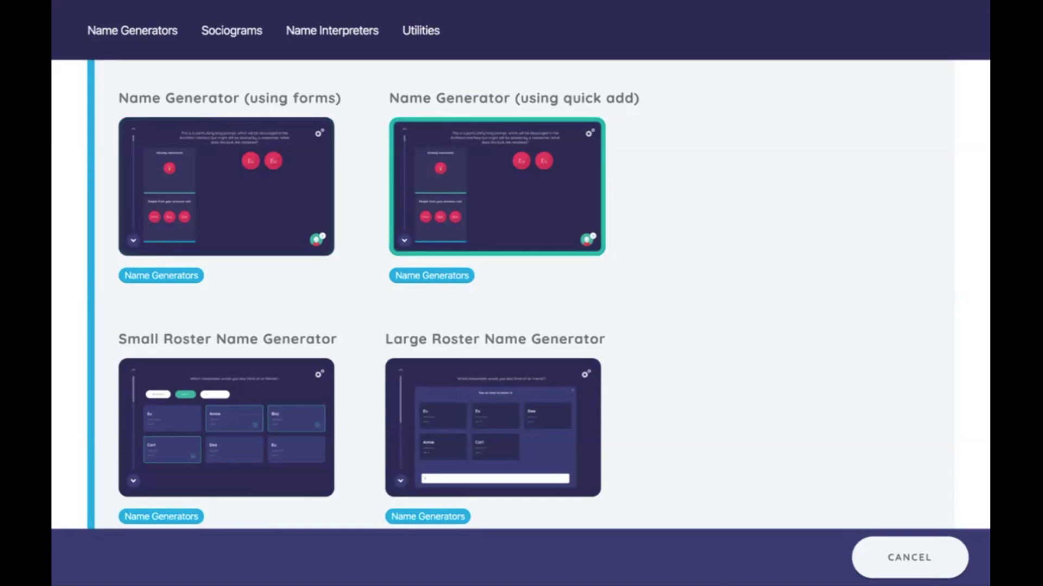
{"action": "left_click", "coordinate": [225, 187]}
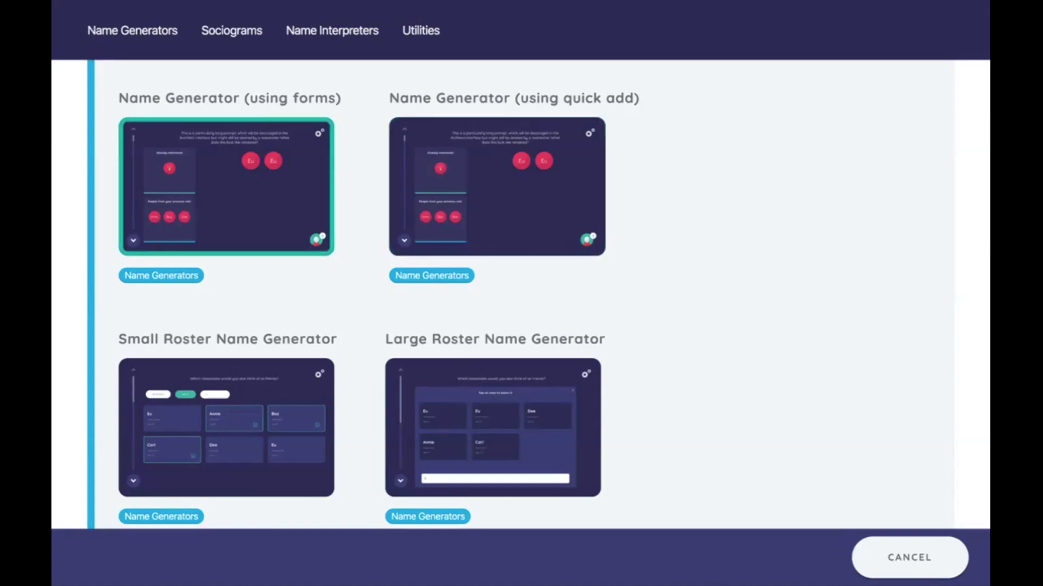
{"action": "left_click", "coordinate": [226, 427]}
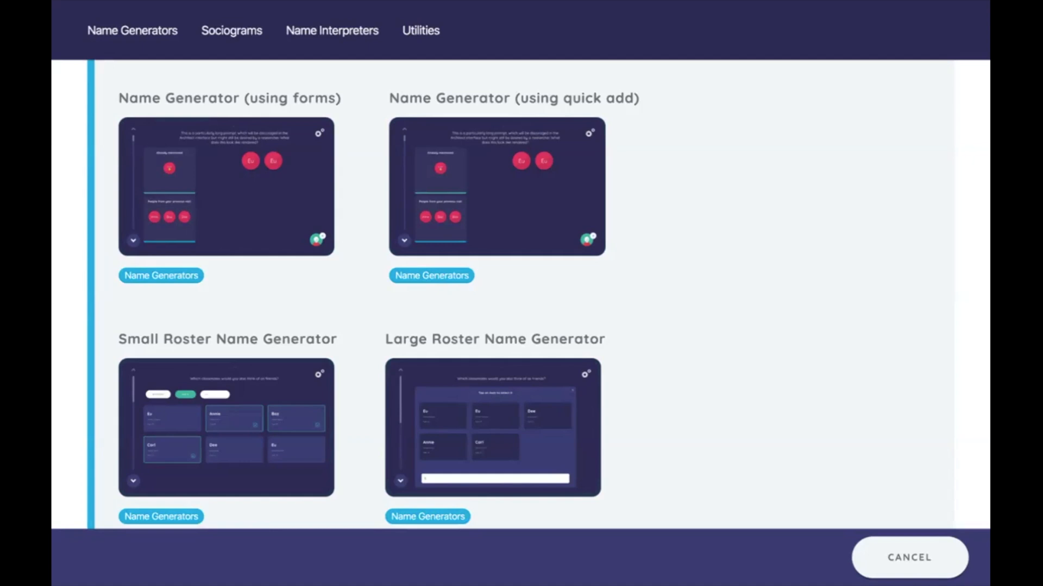
{"action": "left_click", "coordinate": [496, 187]}
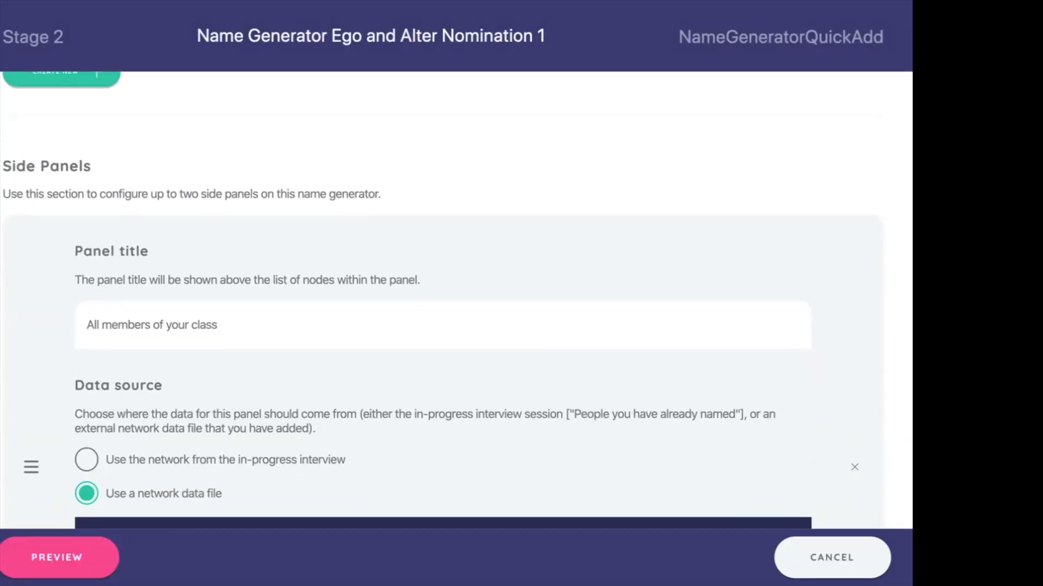
{"action": "scroll", "scroll_direction": "down", "scroll_amount": 3}
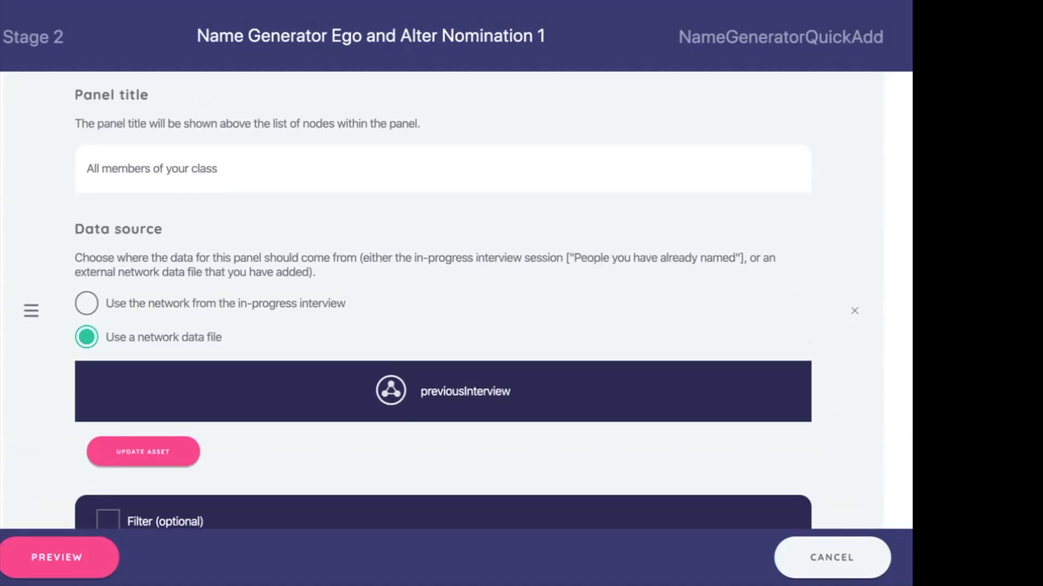
{"action": "scroll", "scroll_direction": "up", "scroll_amount": 3}
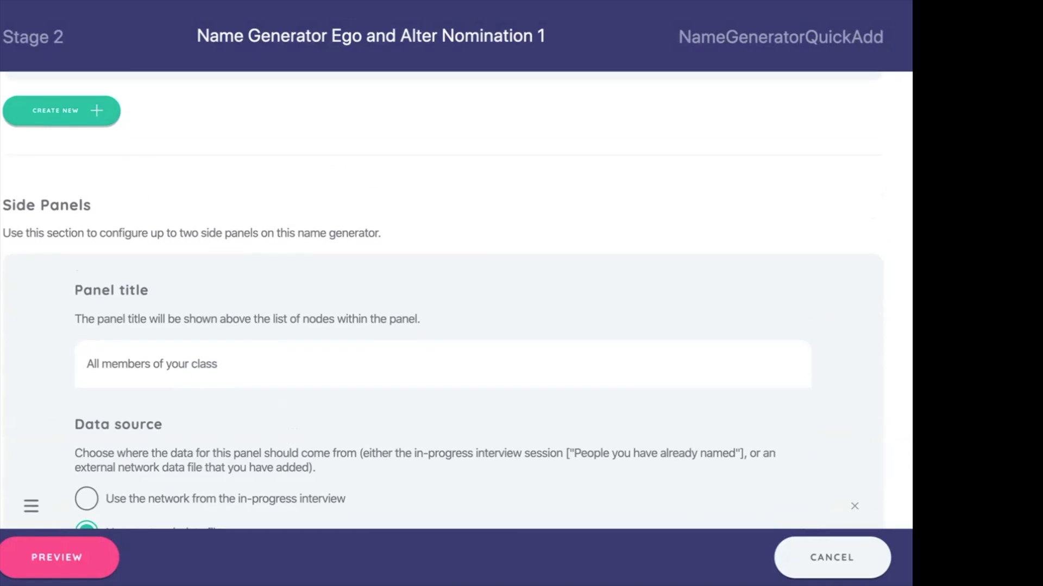
{"action": "left_click", "coordinate": [56, 557]}
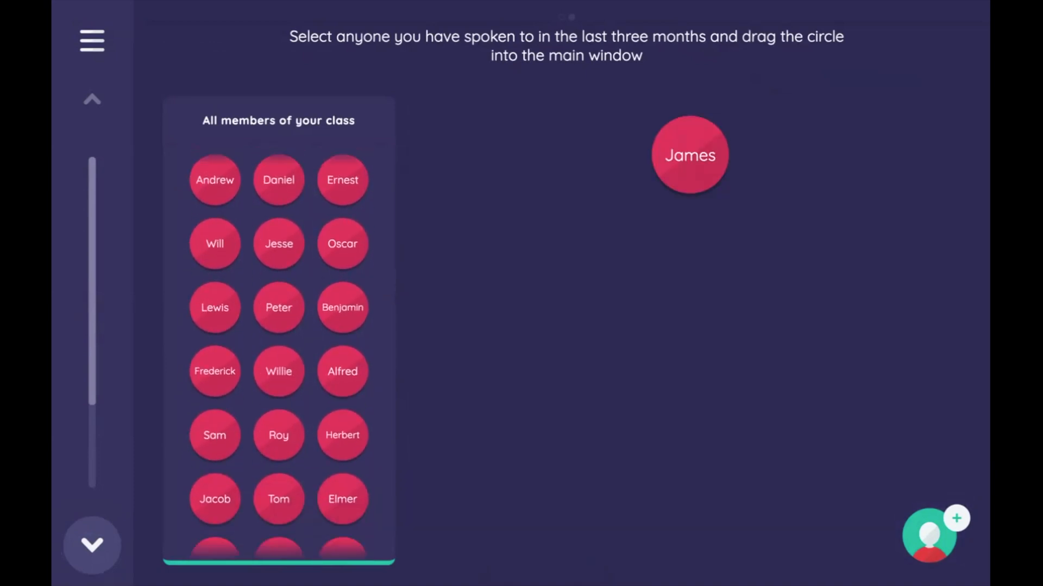
Scroll the preview's side panel of class members to find James for the network
{"action": "scroll", "scroll_direction": "down", "scroll_amount": 3}
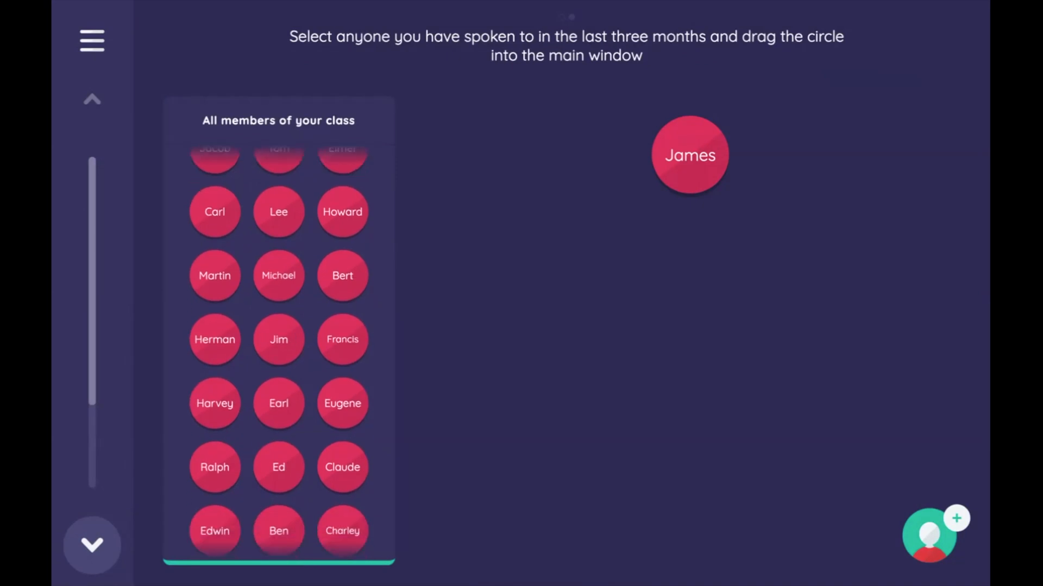
{"action": "scroll", "scroll_direction": "down", "scroll_amount": 3}
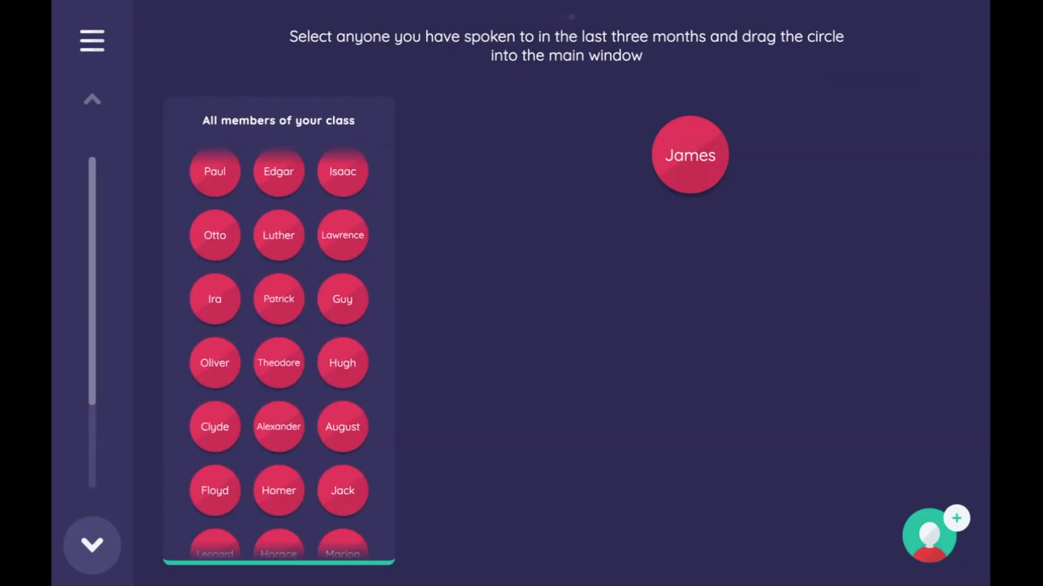
{"action": "scroll", "scroll_direction": "down", "scroll_amount": 3}
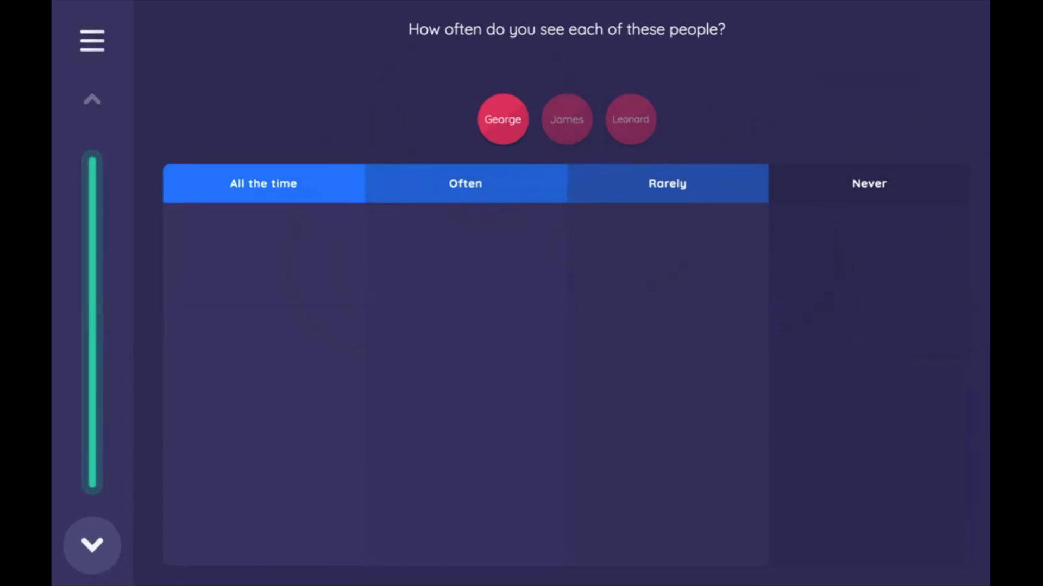
Close the interview preview to return to the Stage 2 name generator editor
{"action": "left_click", "coordinate": [502, 119]}
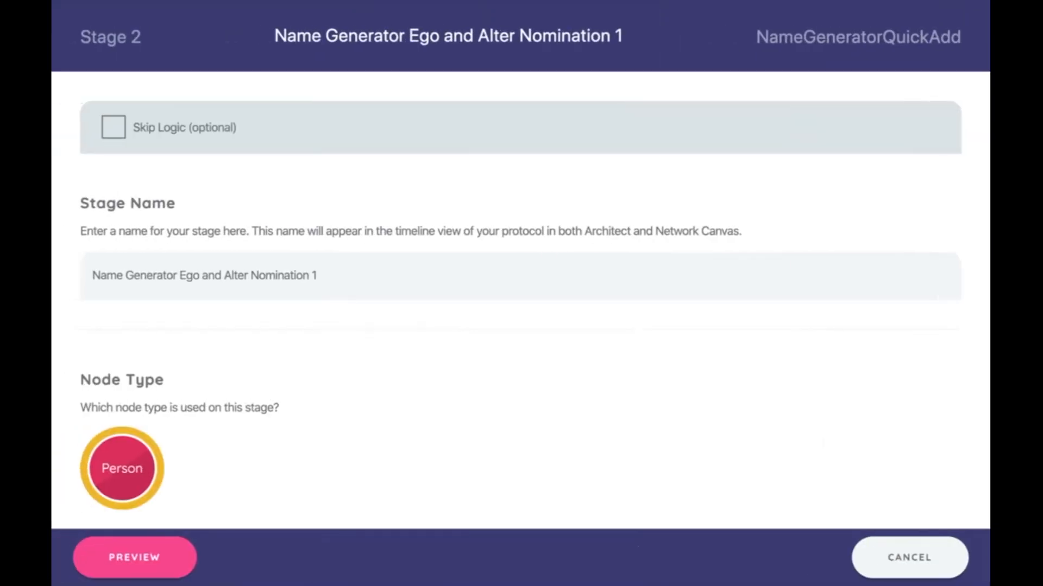
{"action": "left_click", "coordinate": [133, 557]}
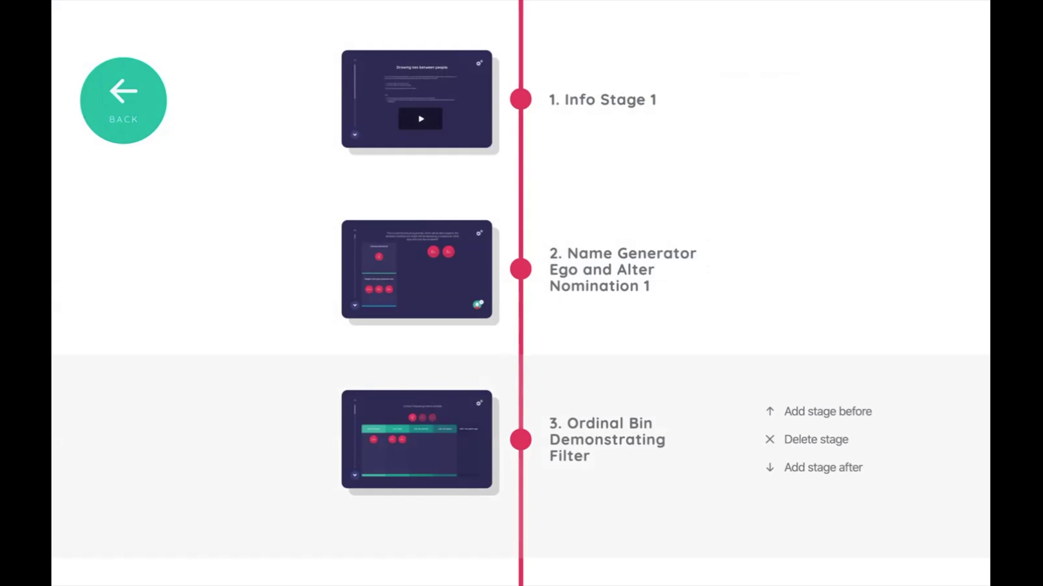
{"action": "left_click", "coordinate": [417, 269]}
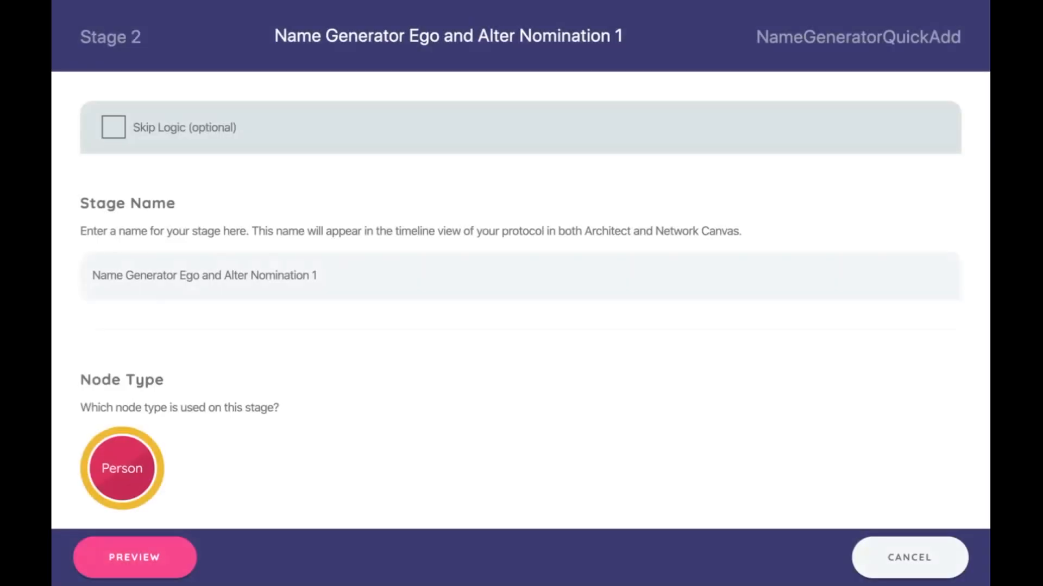
Confirm the first prompt assigns is_ego as true to its nodes and save the prompt
{"action": "scroll", "scroll_direction": "down", "scroll_amount": 3}
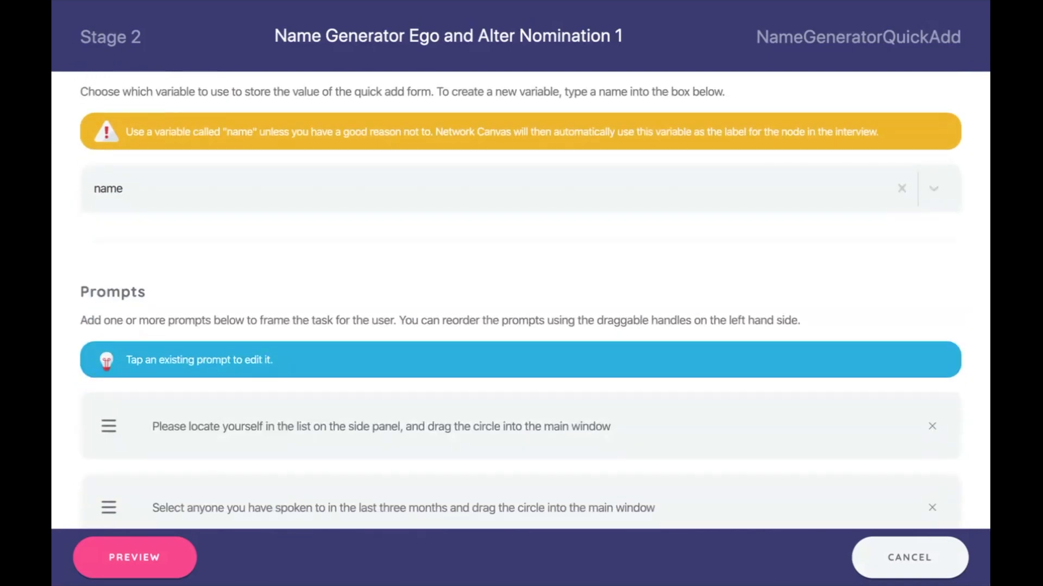
{"action": "scroll", "scroll_direction": "down", "scroll_amount": 3}
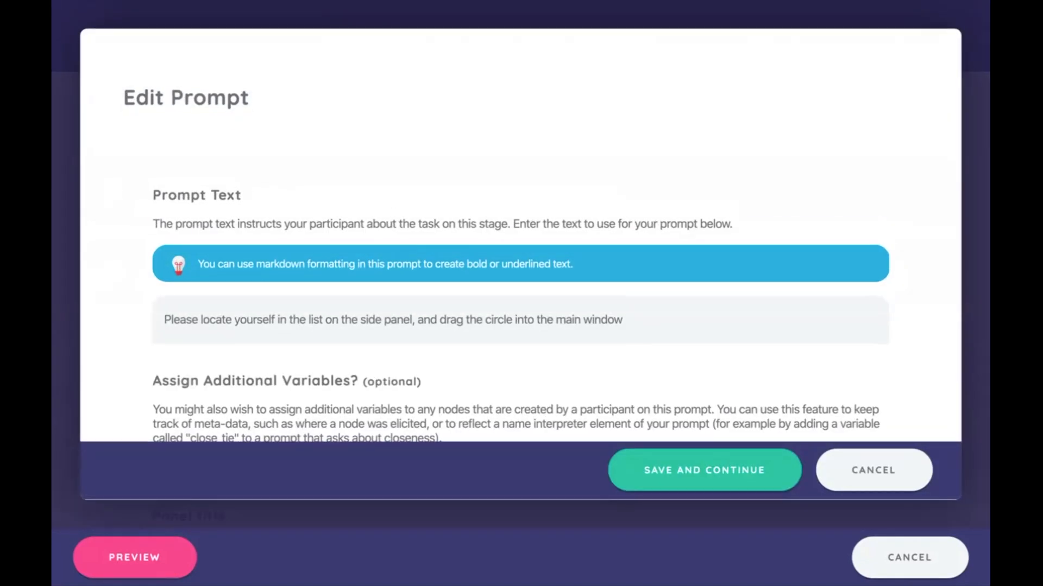
{"action": "scroll", "scroll_direction": "down", "scroll_amount": 3}
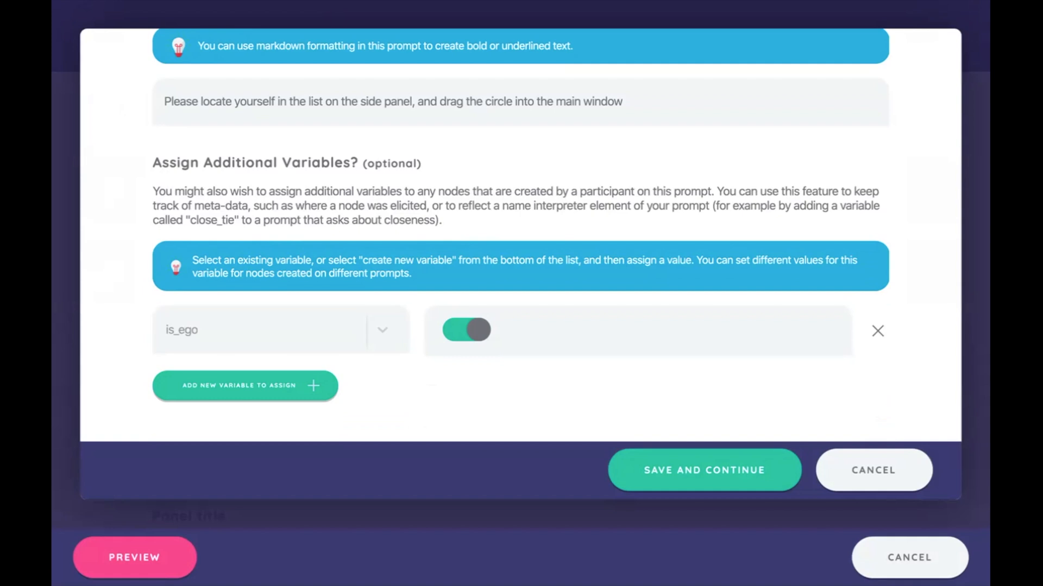
{"action": "left_click", "coordinate": [465, 330]}
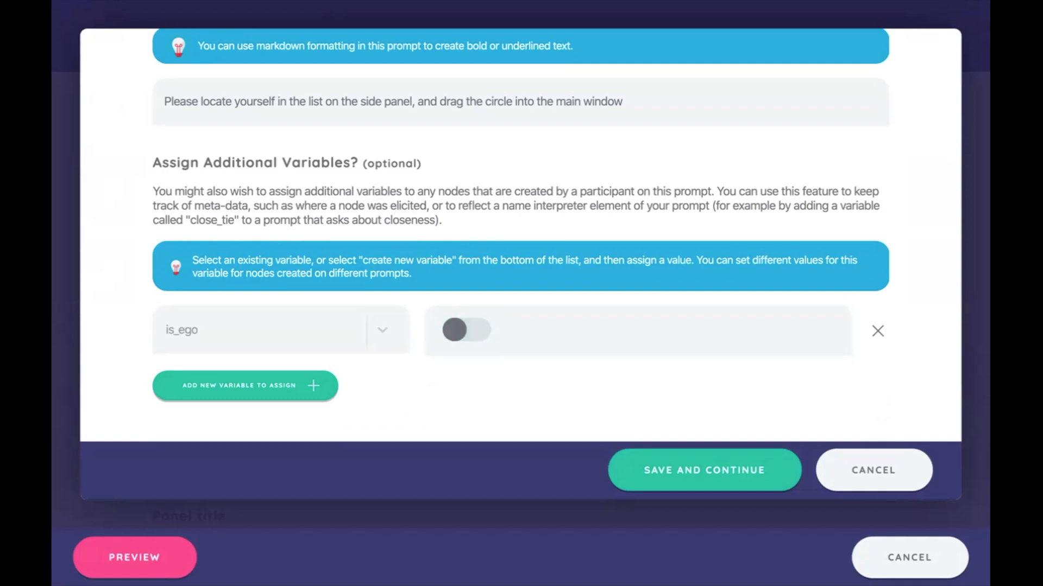
{"action": "left_click", "coordinate": [466, 331]}
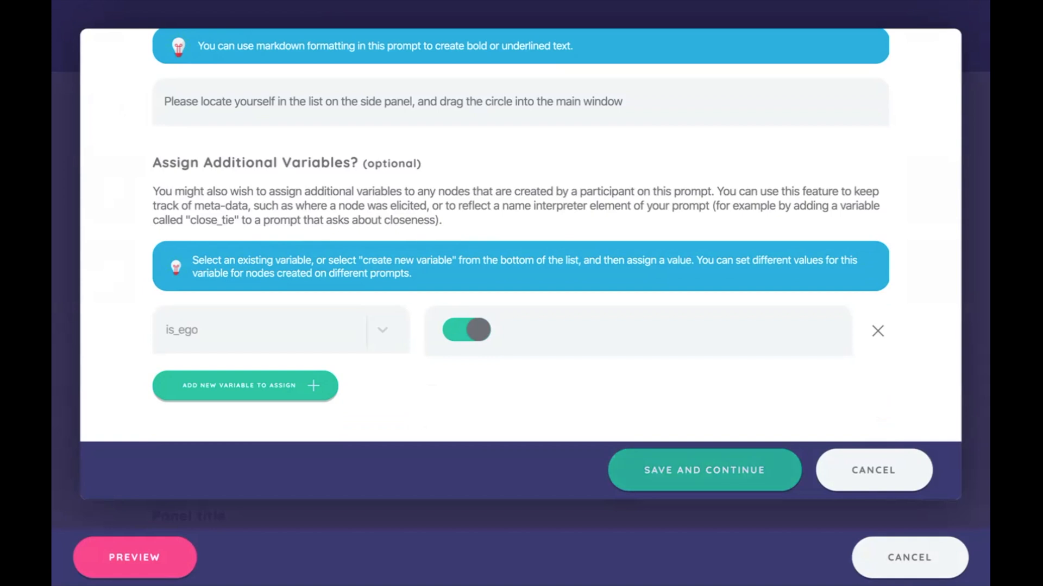
{"action": "left_click", "coordinate": [703, 470]}
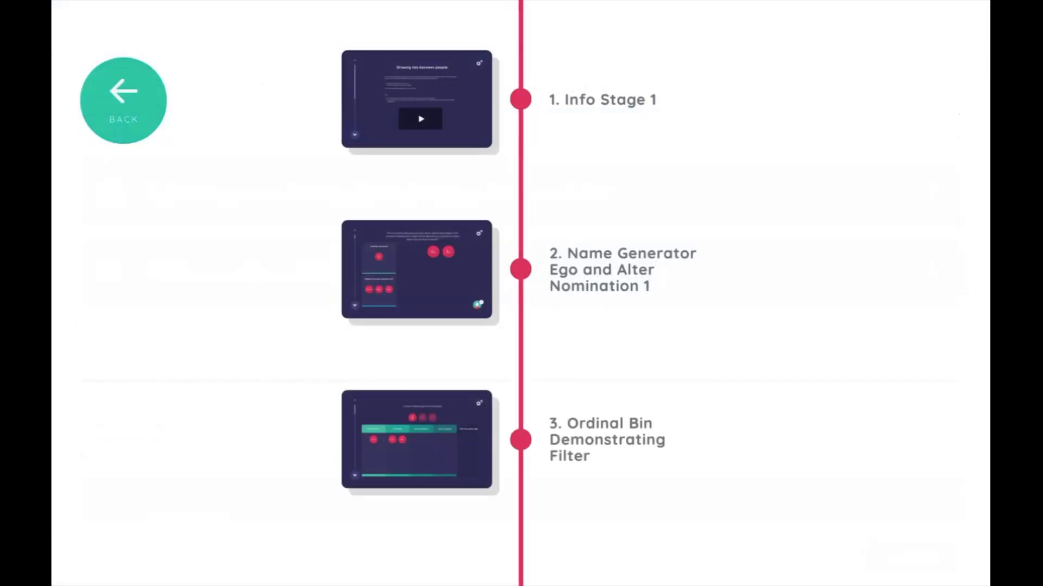
Enable the optional filter on the Ordinal Bin stage and start a new alter rule
{"action": "left_click", "coordinate": [416, 440]}
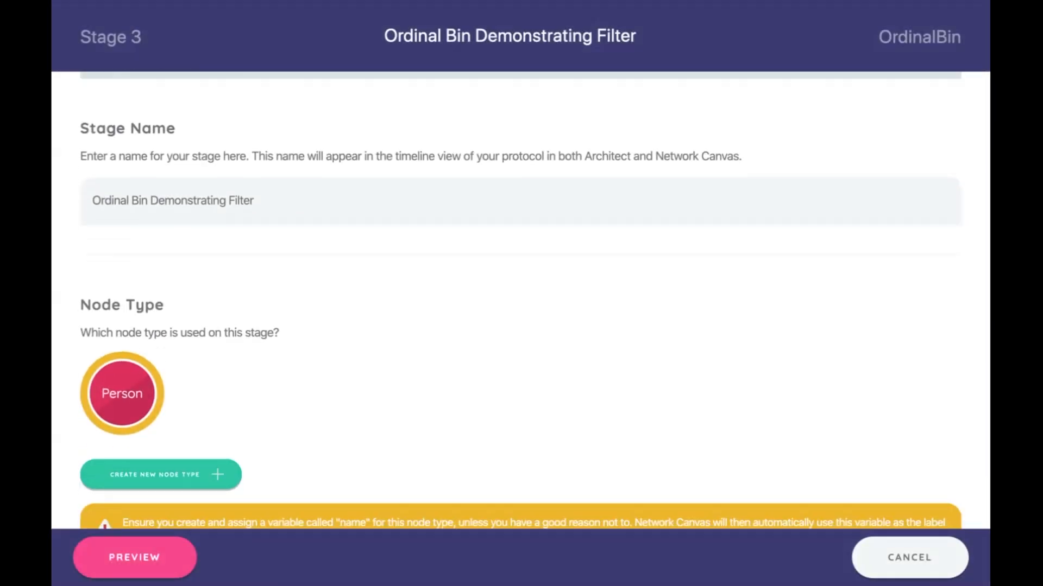
{"action": "scroll", "scroll_direction": "down", "scroll_amount": 3}
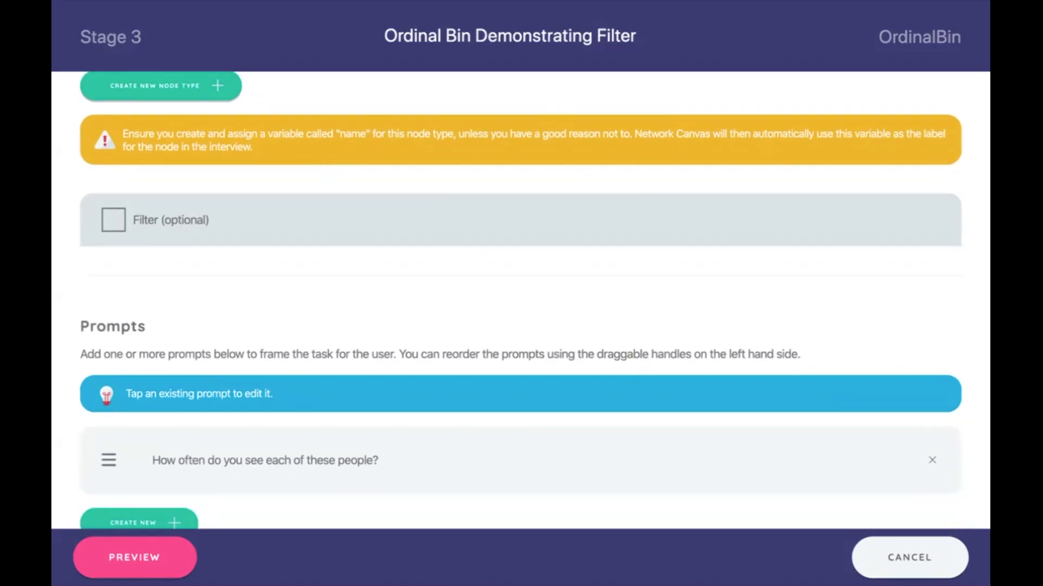
{"action": "scroll", "scroll_direction": "up", "scroll_amount": 3}
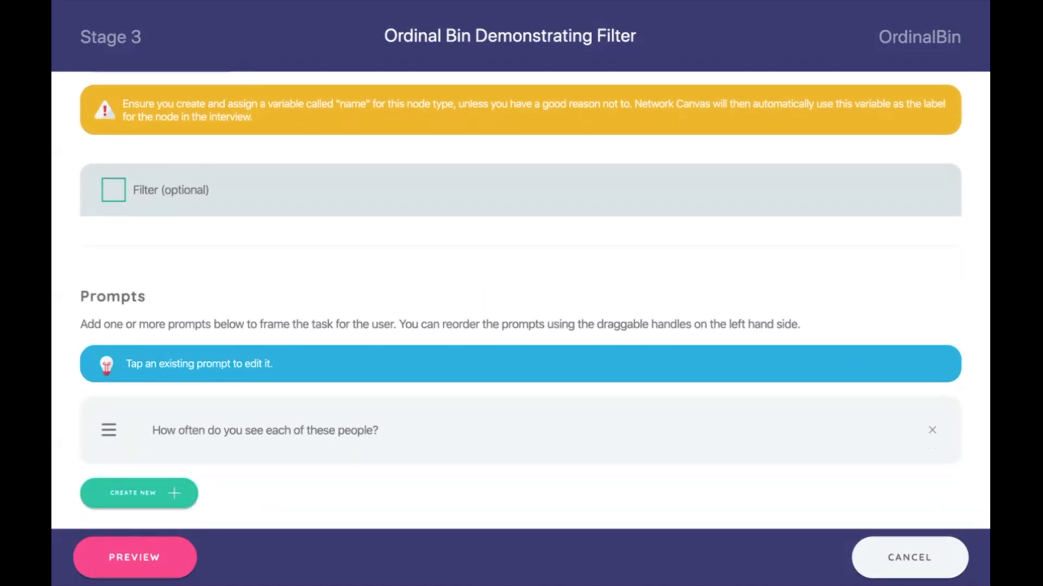
{"action": "left_click", "coordinate": [113, 189]}
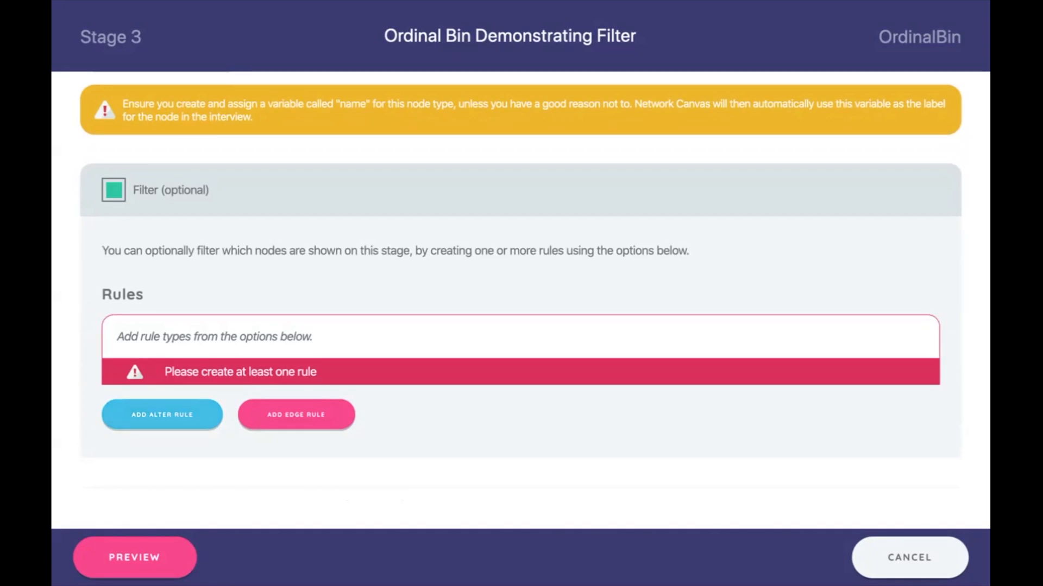
{"action": "left_click", "coordinate": [161, 414]}
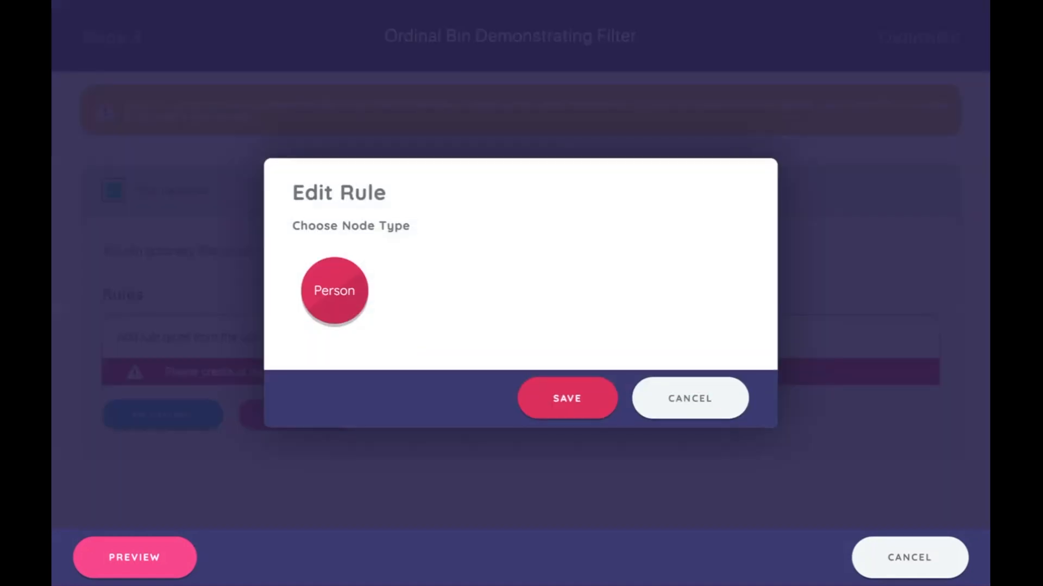
Save an alter-variable rule on Person nodes where is_ego is exactly false
{"action": "left_click", "coordinate": [333, 291]}
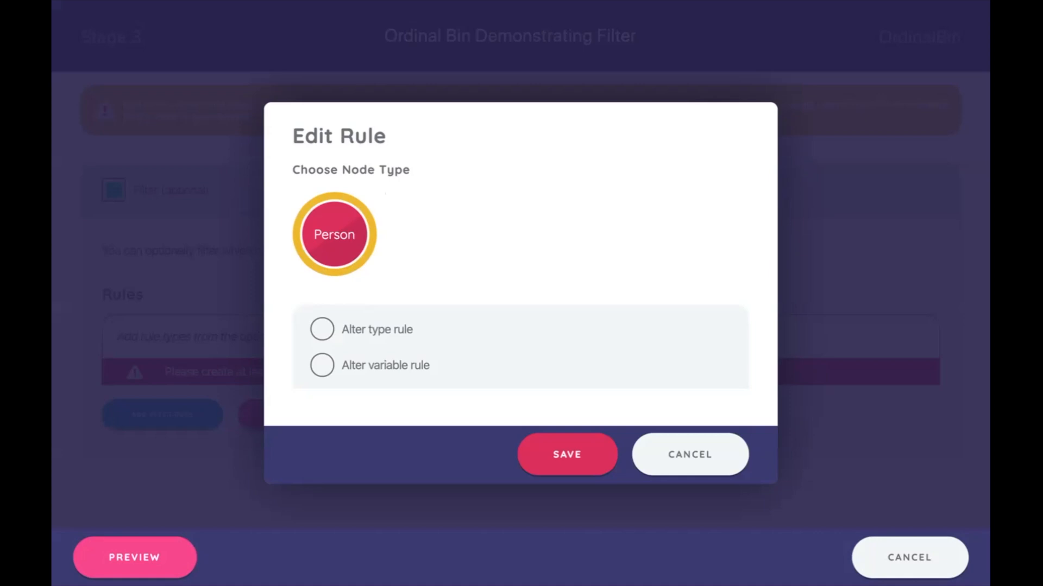
{"action": "left_click", "coordinate": [322, 364]}
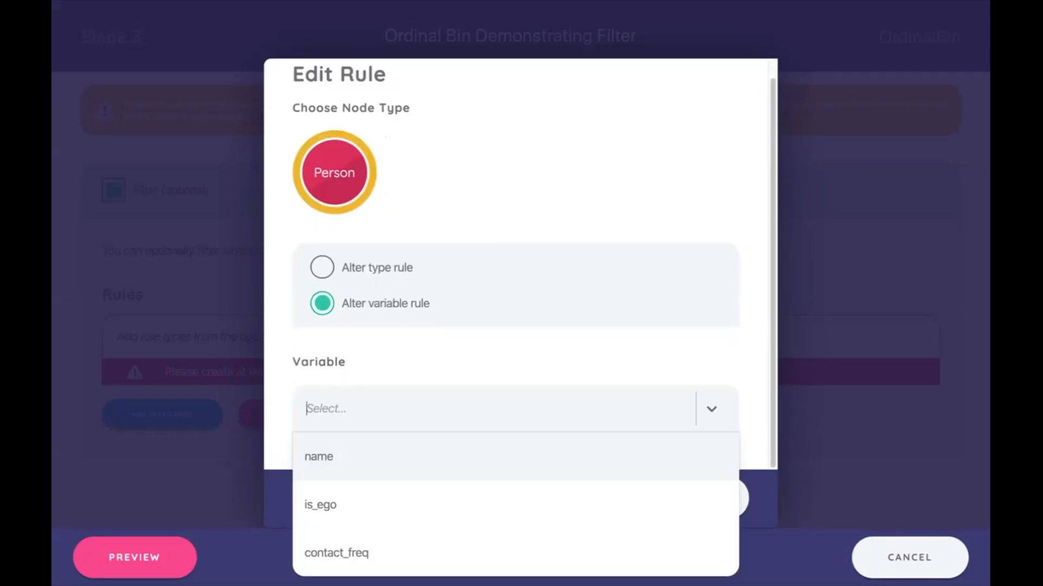
{"action": "left_click", "coordinate": [319, 505]}
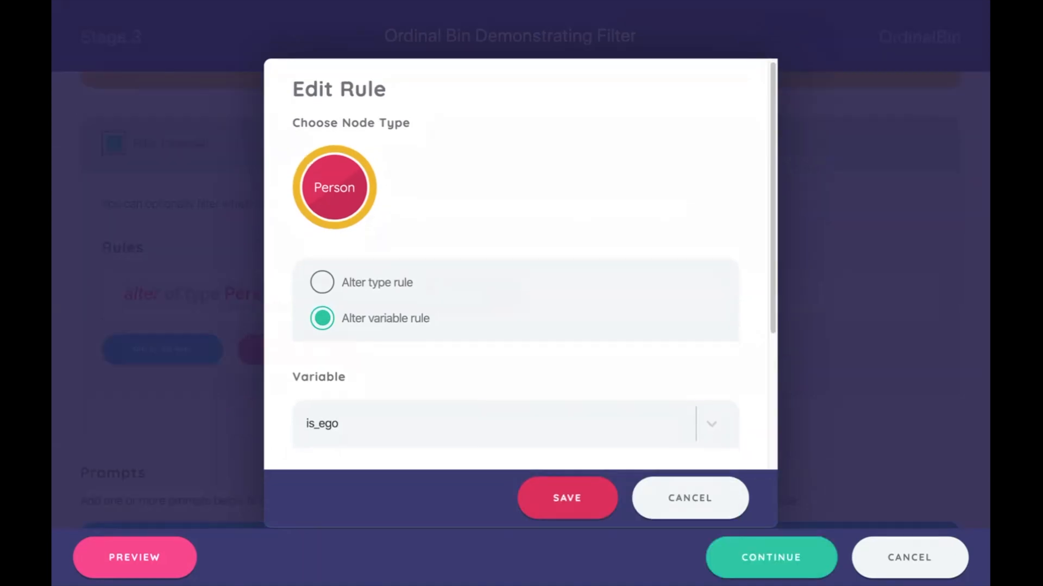
{"action": "scroll", "scroll_direction": "down", "scroll_amount": 3}
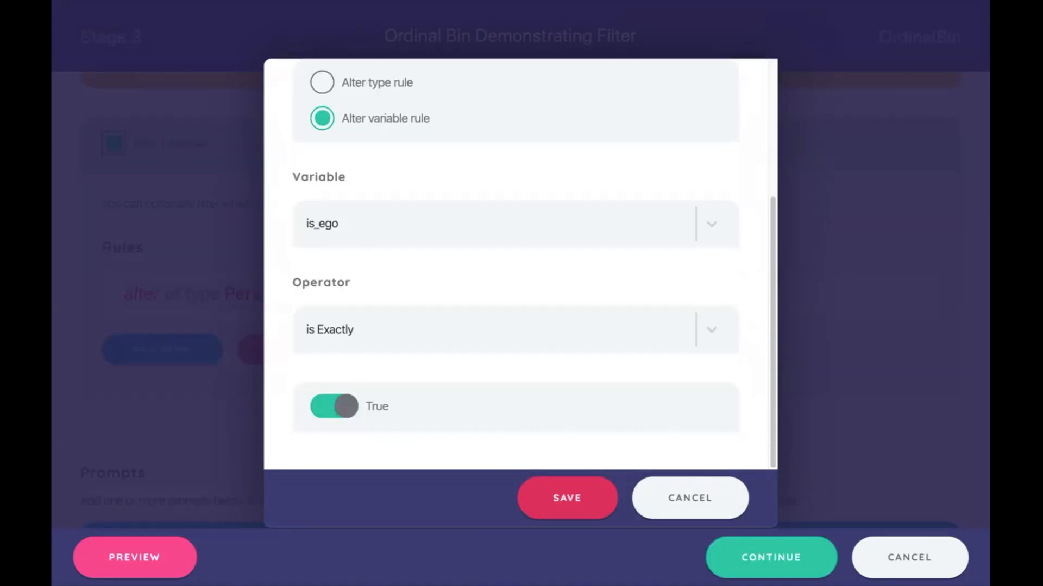
{"action": "left_click", "coordinate": [566, 498]}
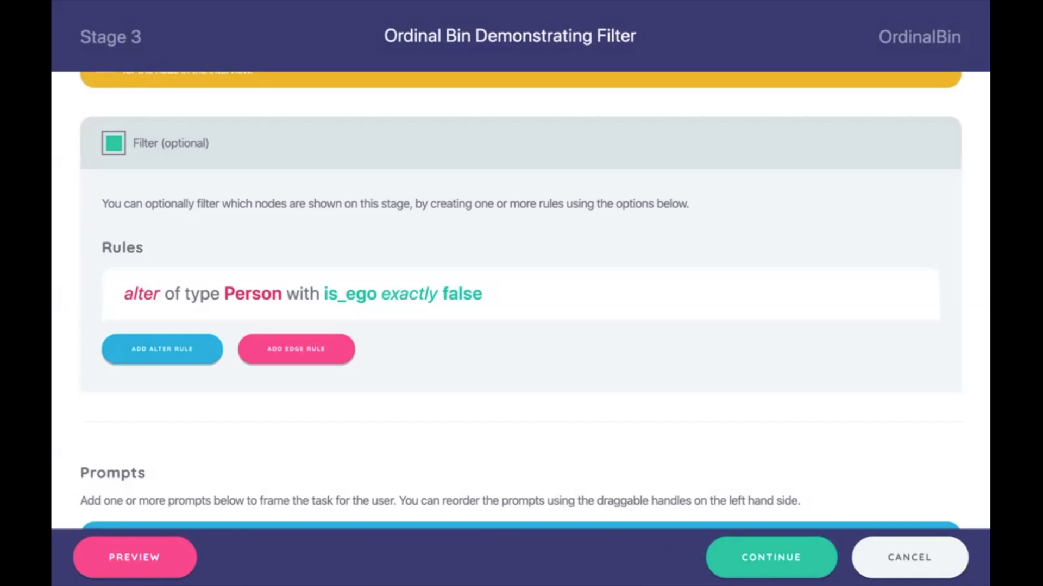
{"action": "scroll", "scroll_direction": "down", "scroll_amount": 3}
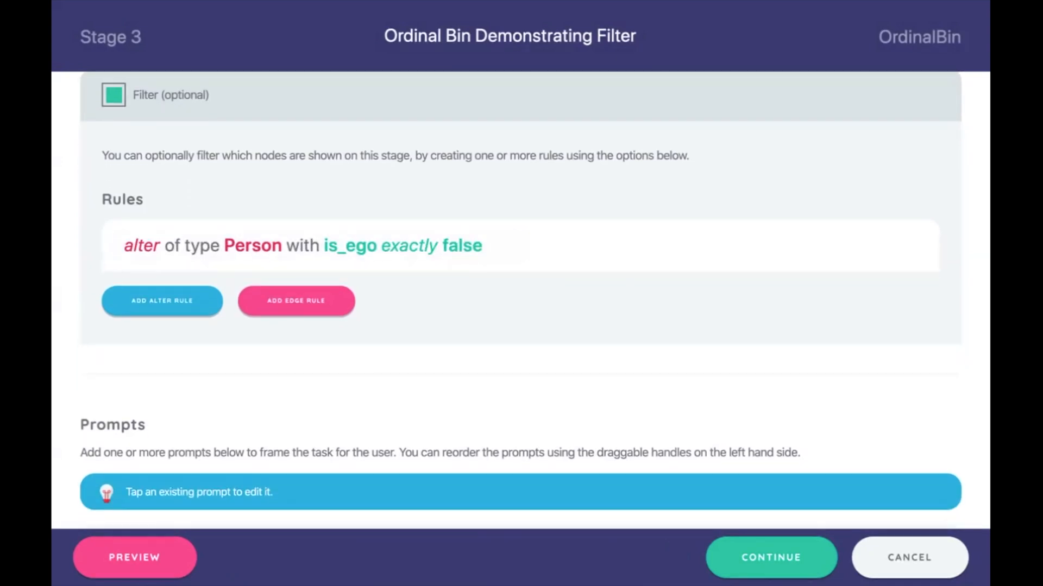
Keep the filter and continue back to the timeline, where stage 3 shows a filter marker
{"action": "left_click", "coordinate": [135, 557]}
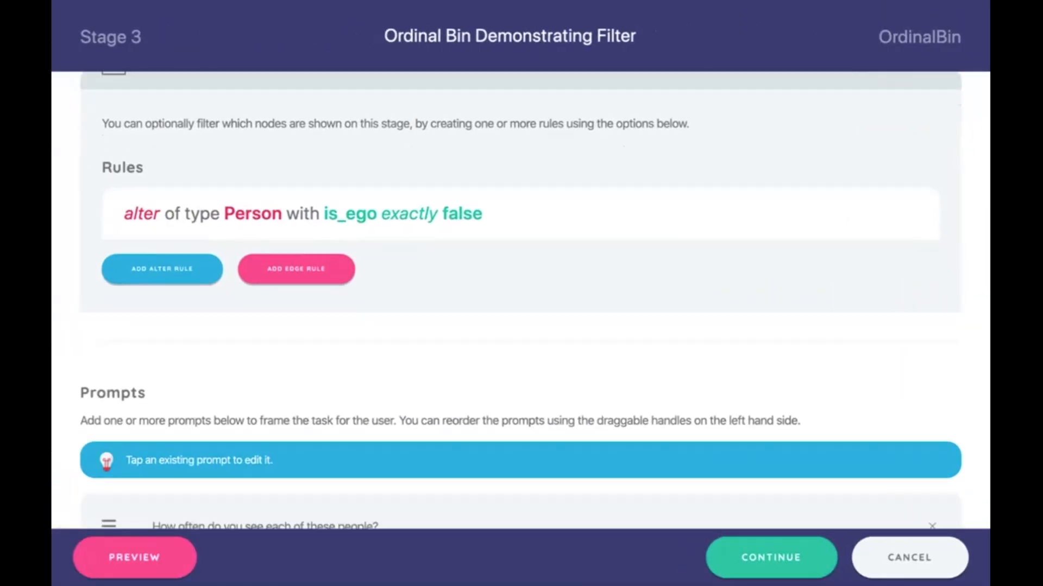
{"action": "left_click", "coordinate": [770, 557]}
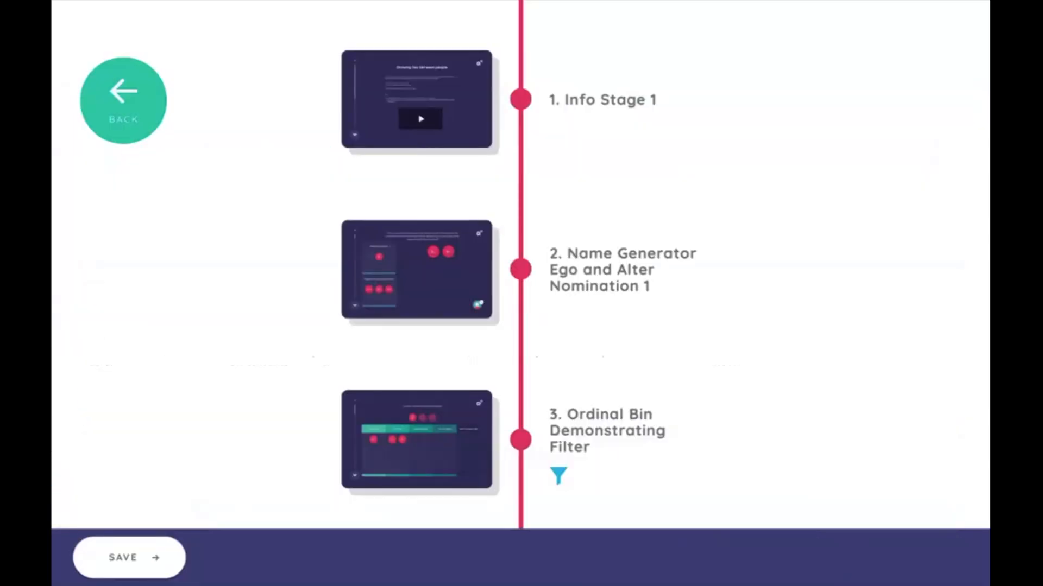